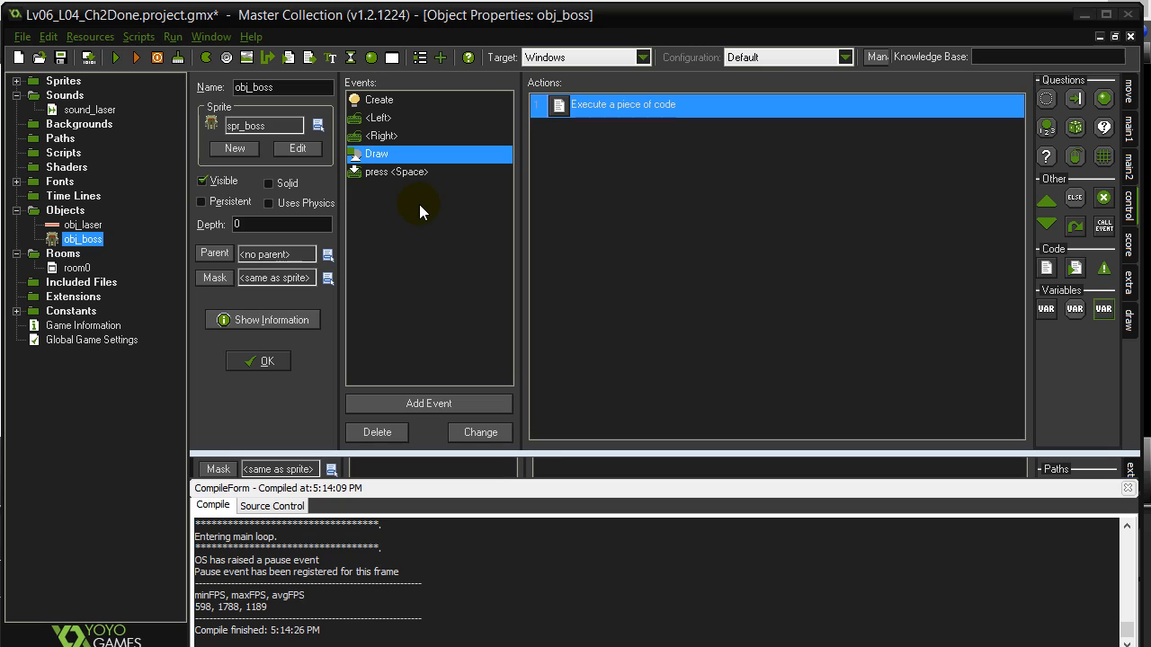
pyautogui.moveTo(414, 286)
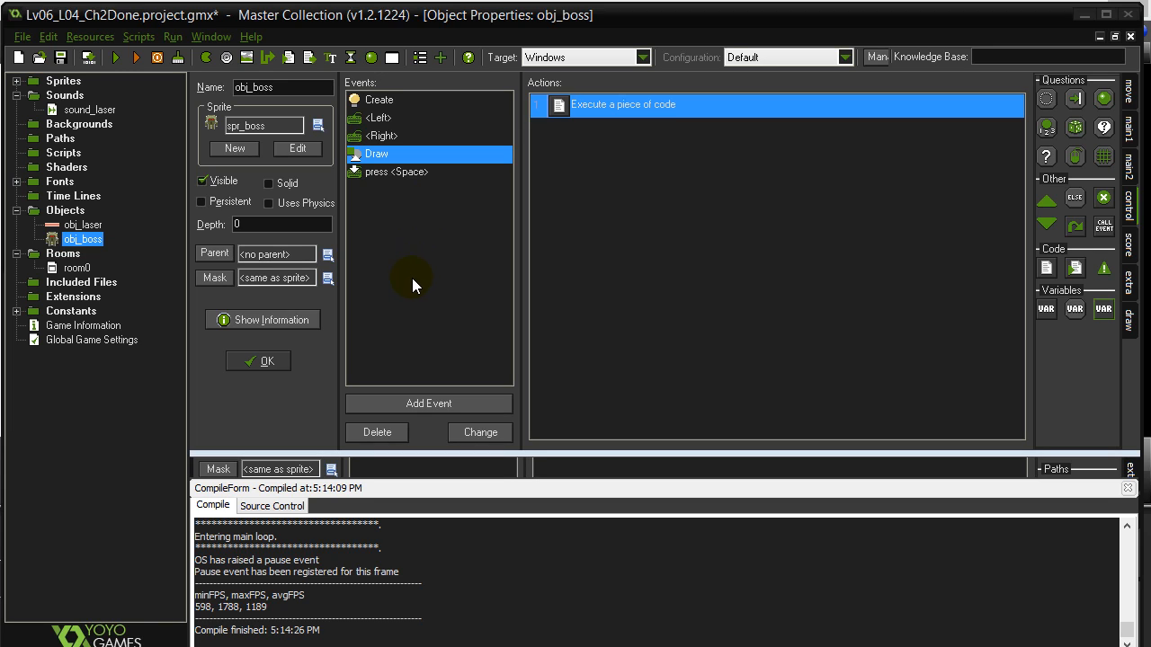
pyautogui.moveTo(424, 259)
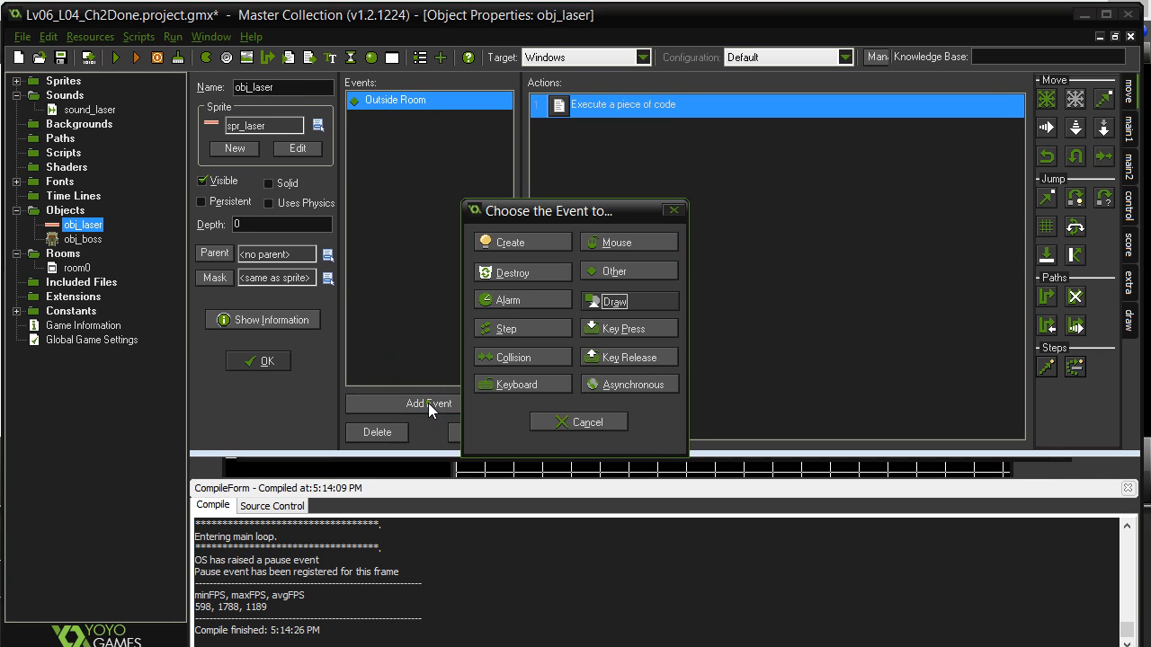
# Step: Add an Execute Code action to a new Create event with strength = 1.0 and confirm it
pyautogui.click(521, 241)
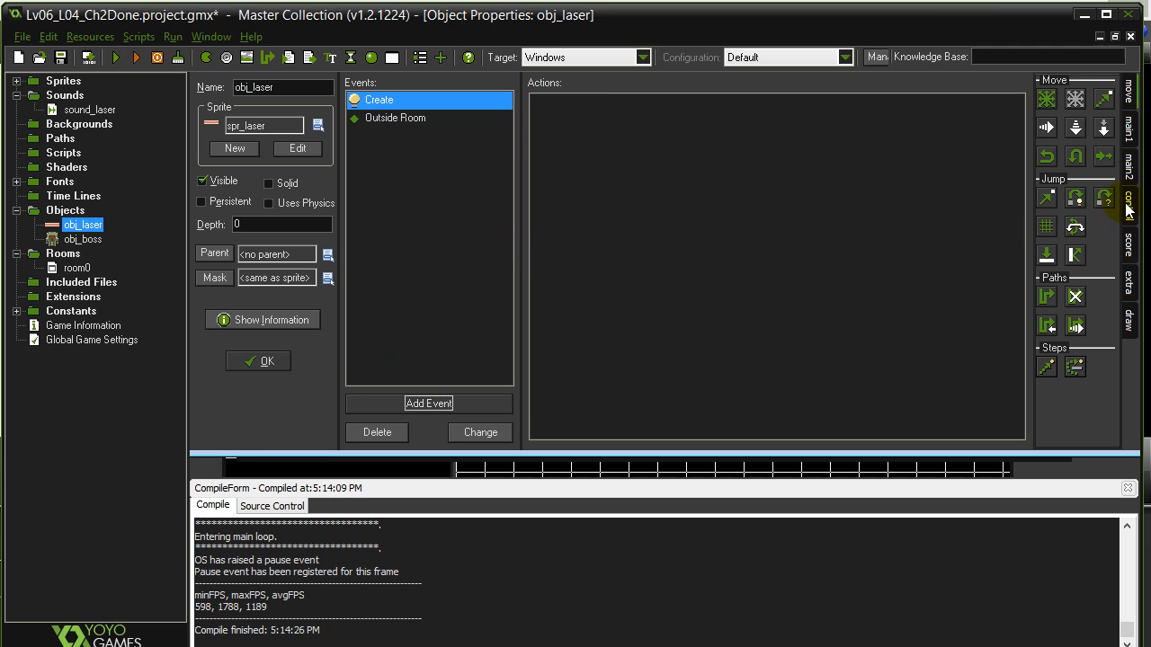
pyautogui.click(1129, 208)
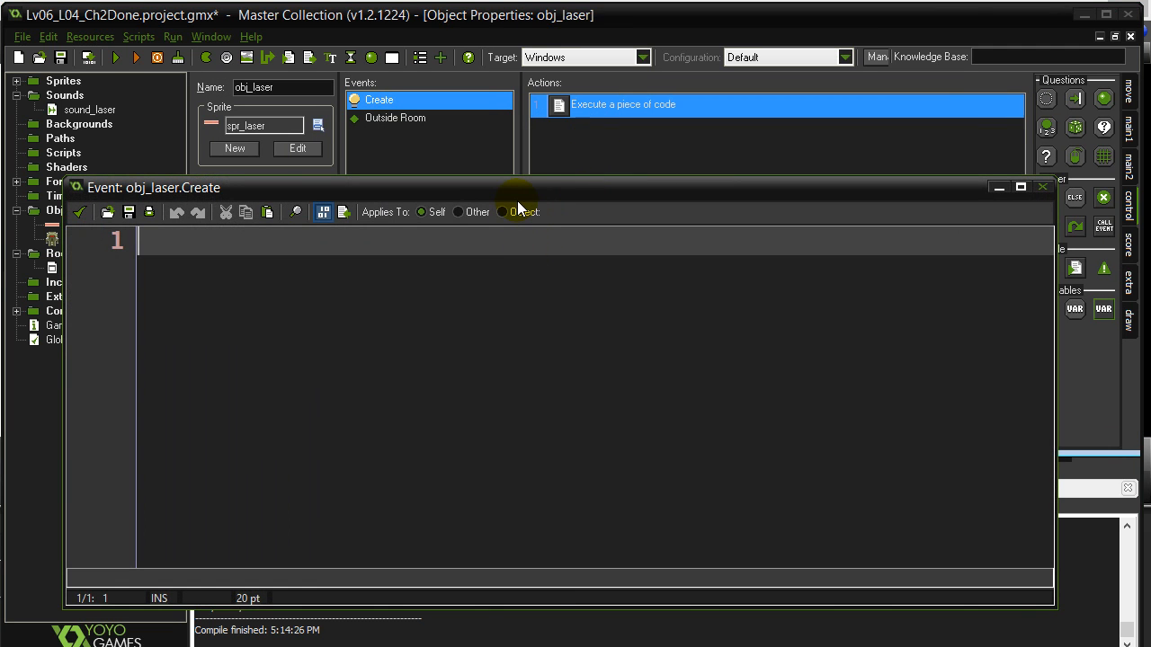
pyautogui.write('strength = 1.0')
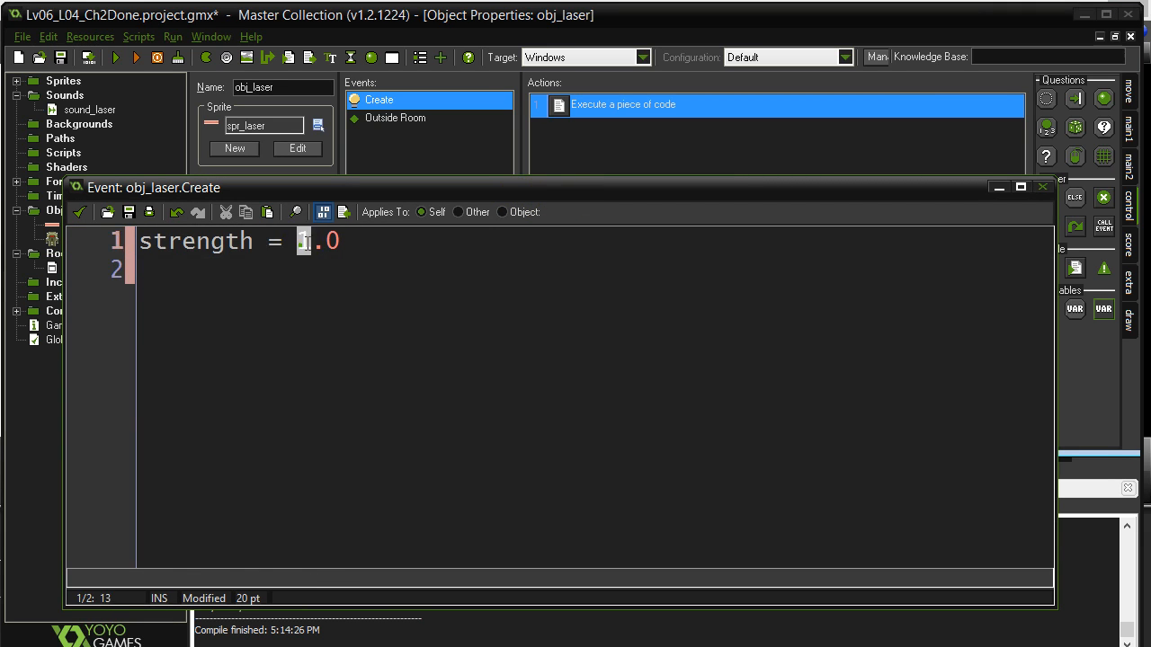
pyautogui.doubleClick(316, 241)
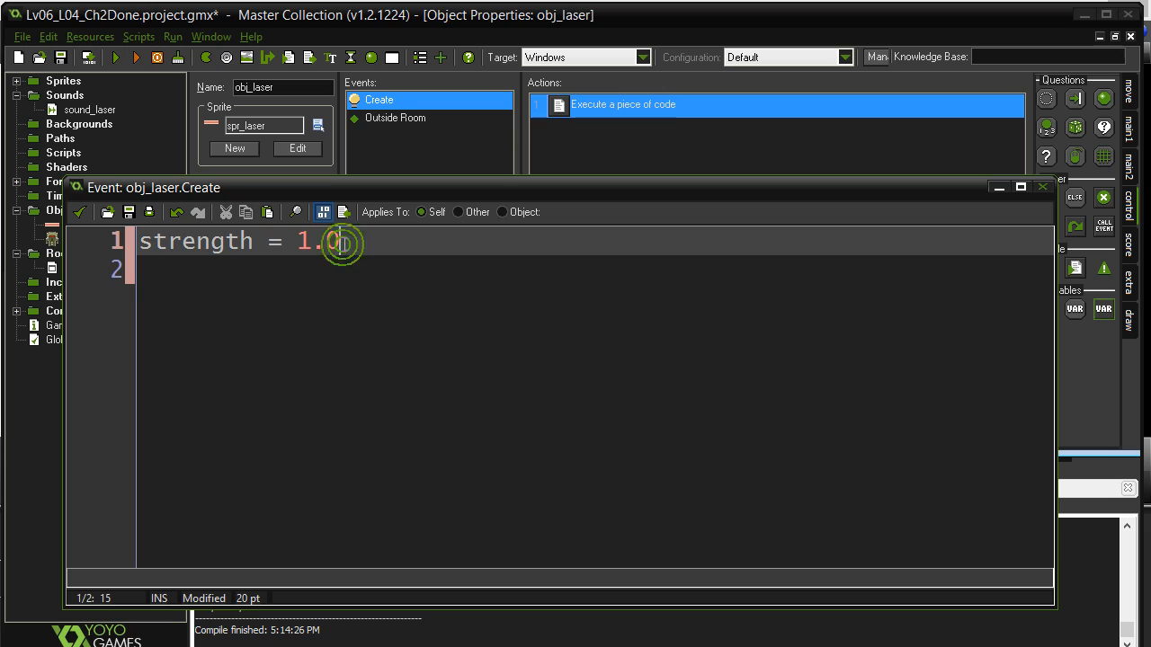
pyautogui.click(338, 241)
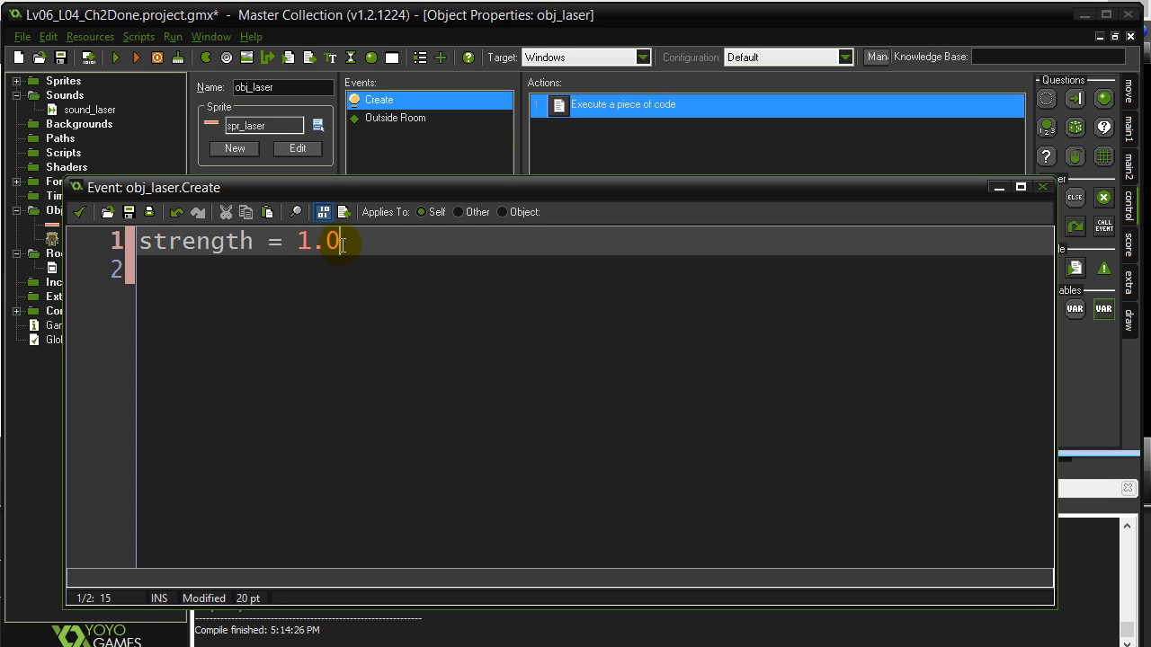
pyautogui.tripleClick(234, 241)
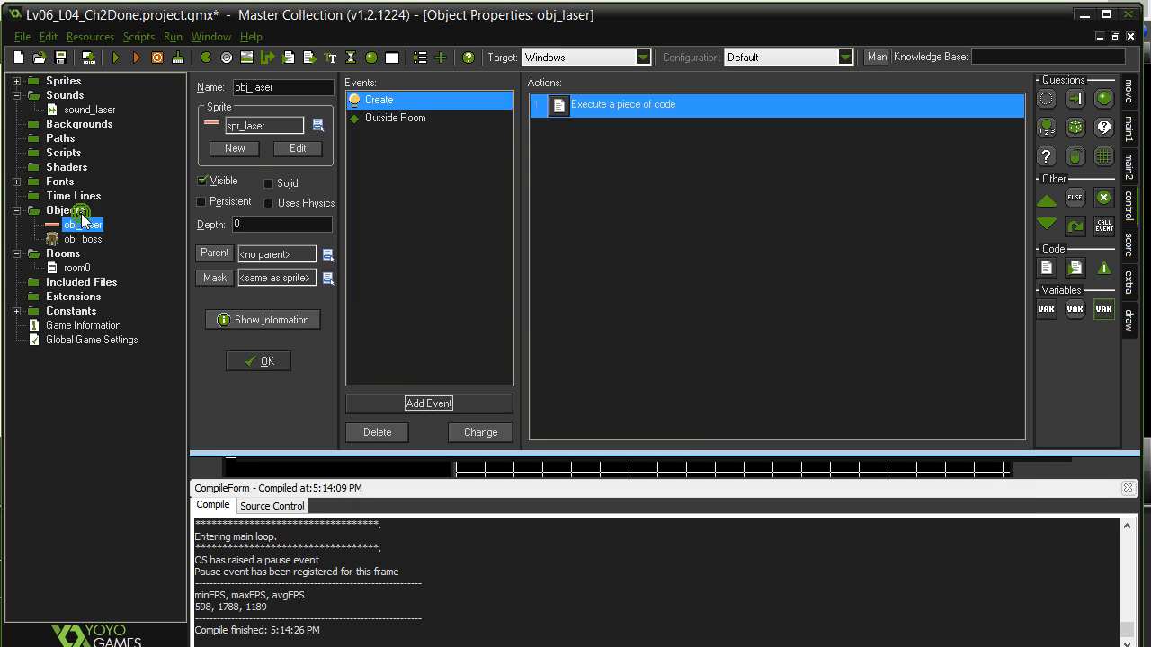
# Step: Add a Step event whose code begins strength=strength-0.02
pyautogui.click(428, 402)
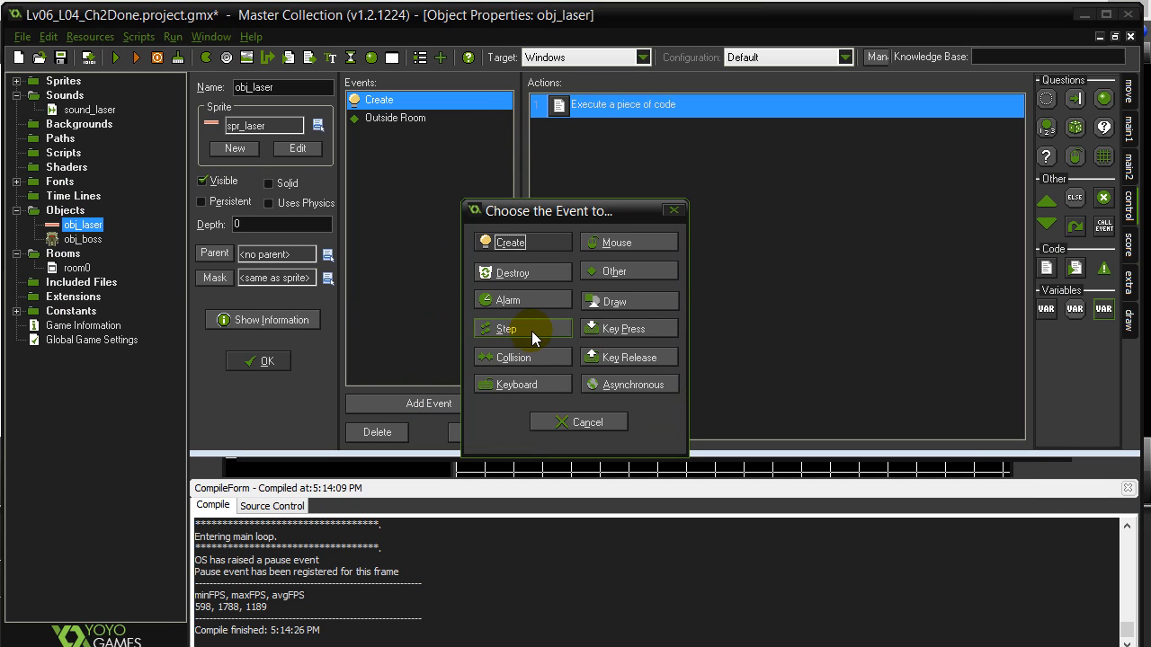
pyautogui.click(507, 327)
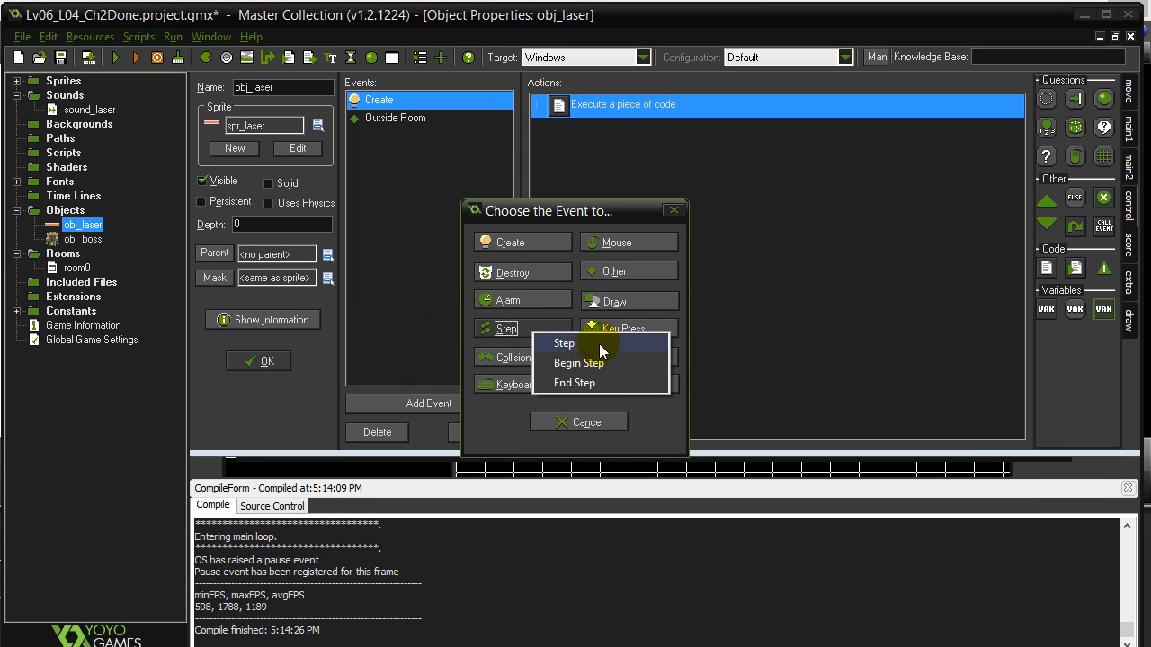
pyautogui.click(565, 342)
pyautogui.write('s')
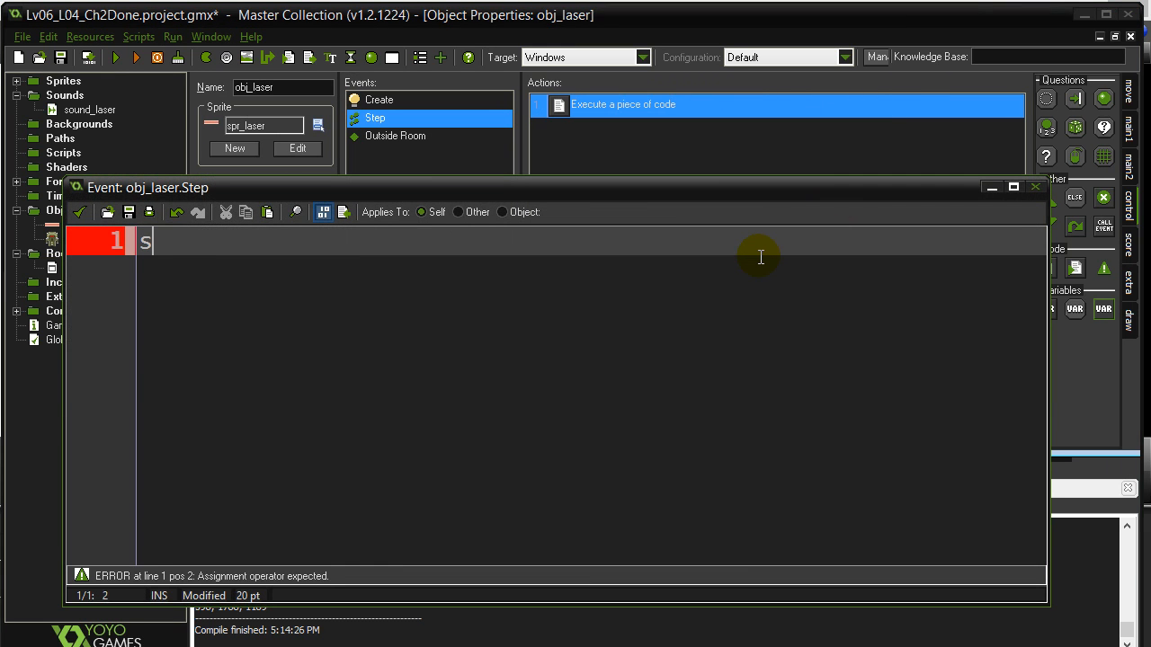
pyautogui.write('trength=stren')
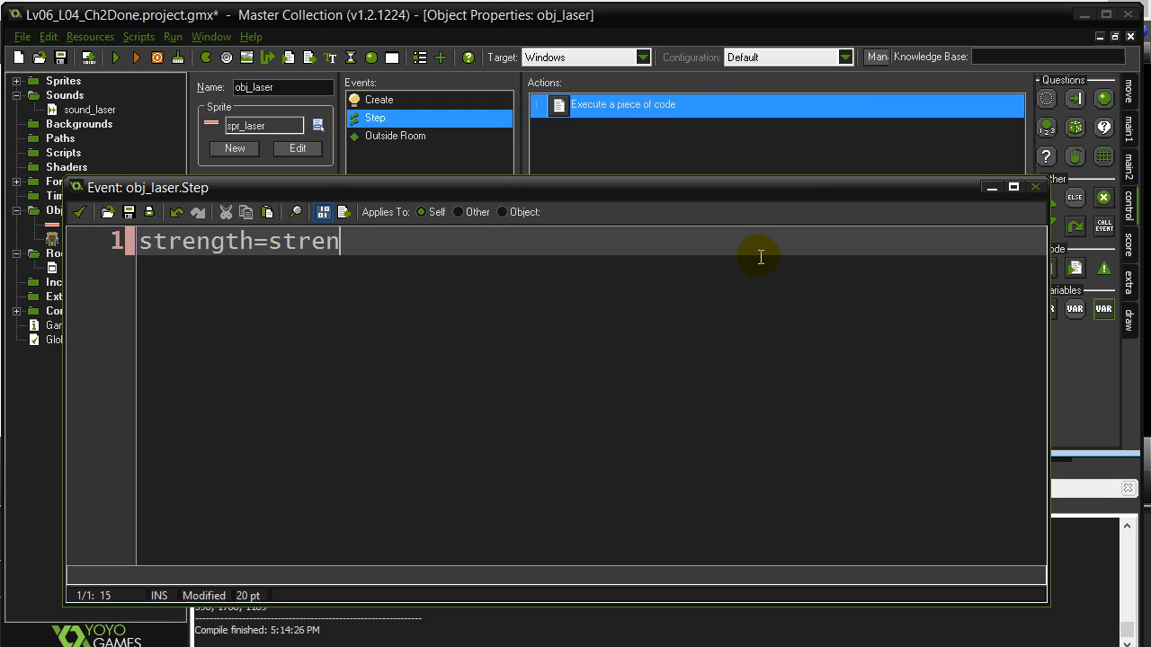
pyautogui.write('gth-0.')
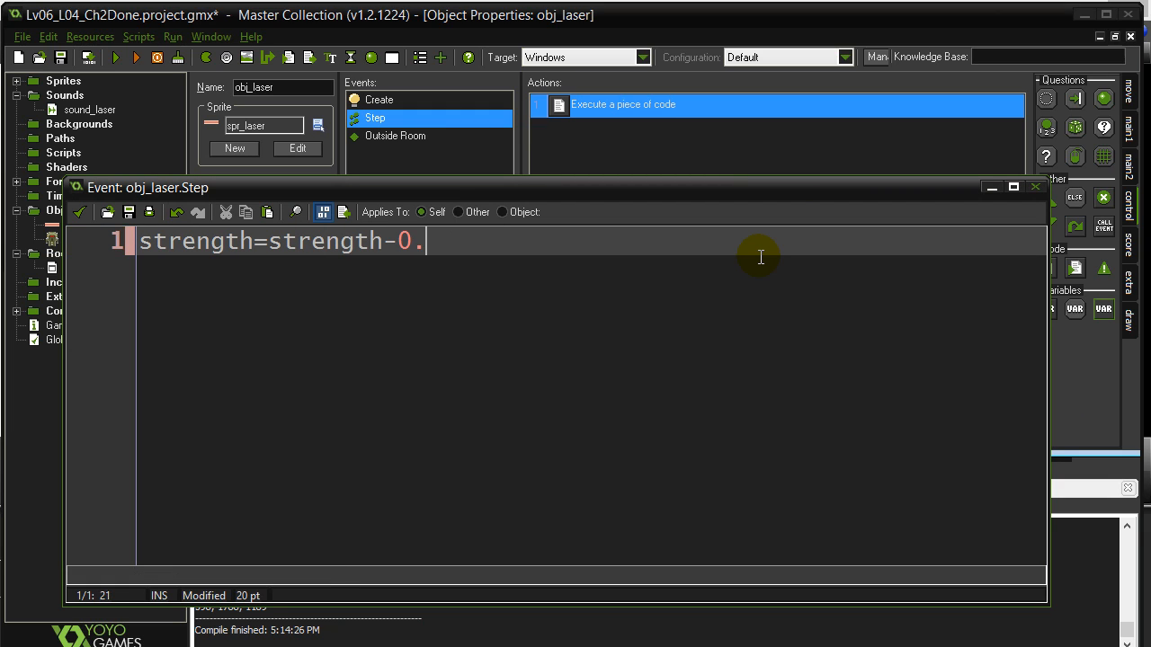
pyautogui.write('02')
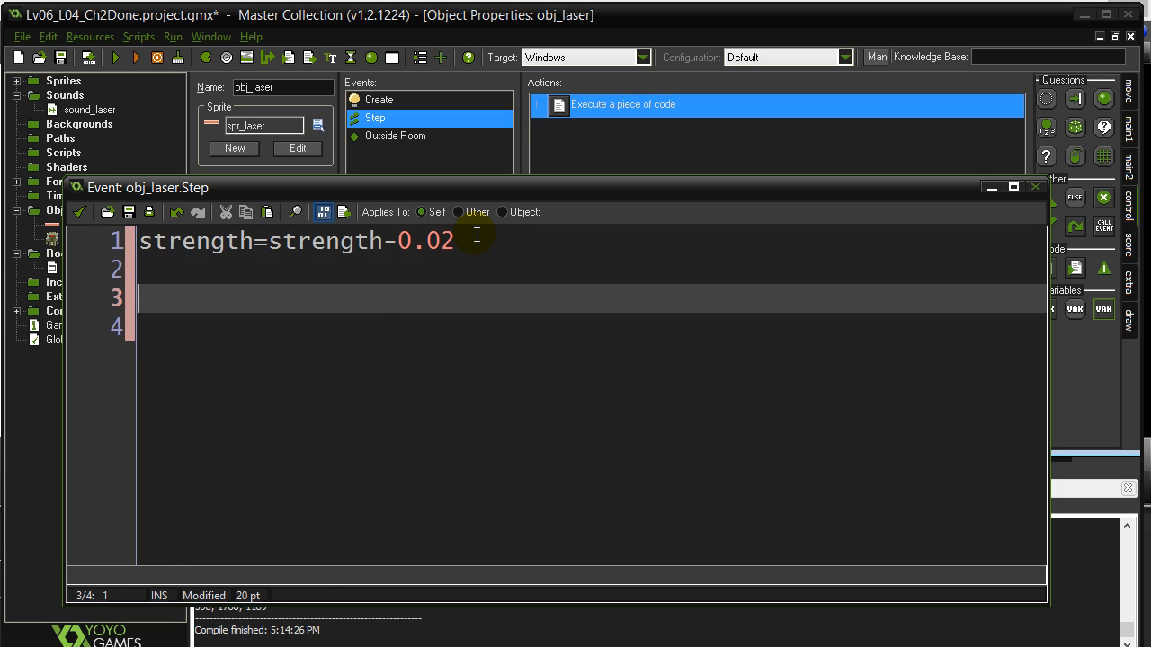
# Step: Finish the Step code with if strength<=0 { instance_destroy() }
pyautogui.write('if strength')
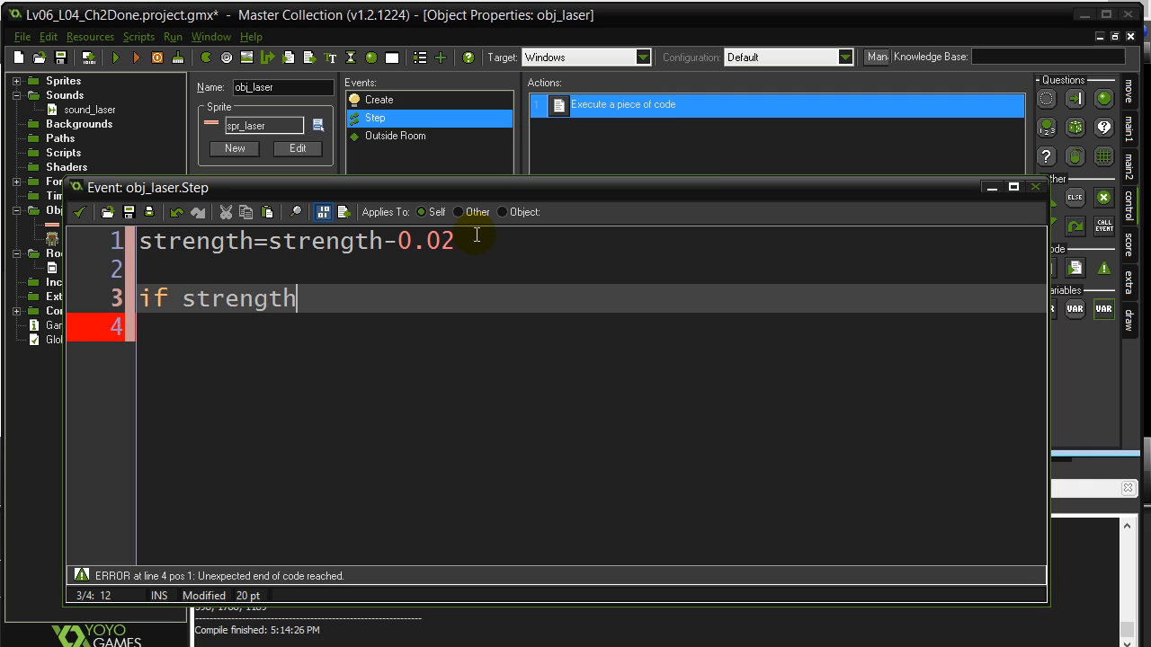
pyautogui.write('<=')
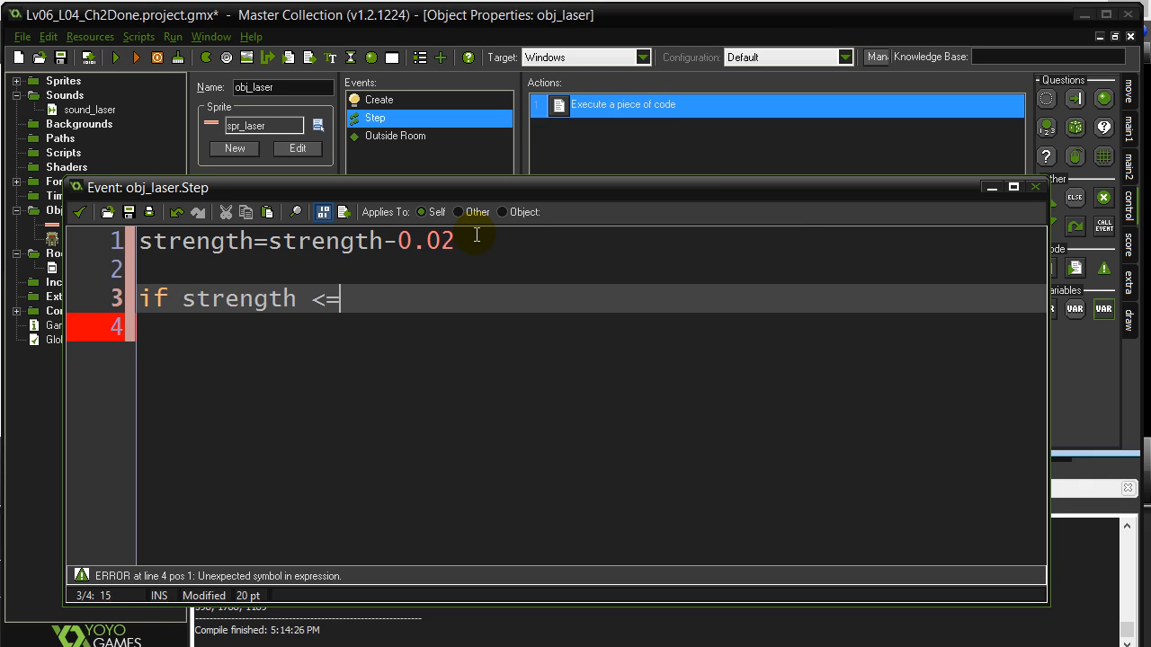
pyautogui.write('0 {')
pyautogui.click(591, 327)
pyautogui.write('instance_')
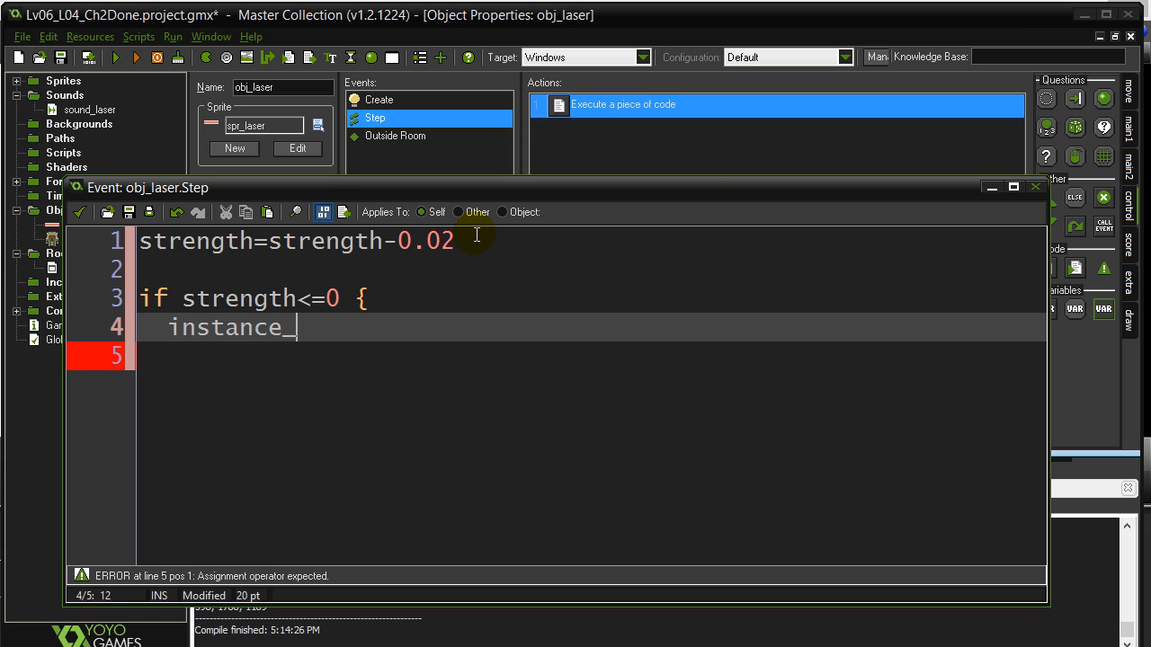
pyautogui.write('destroy()')
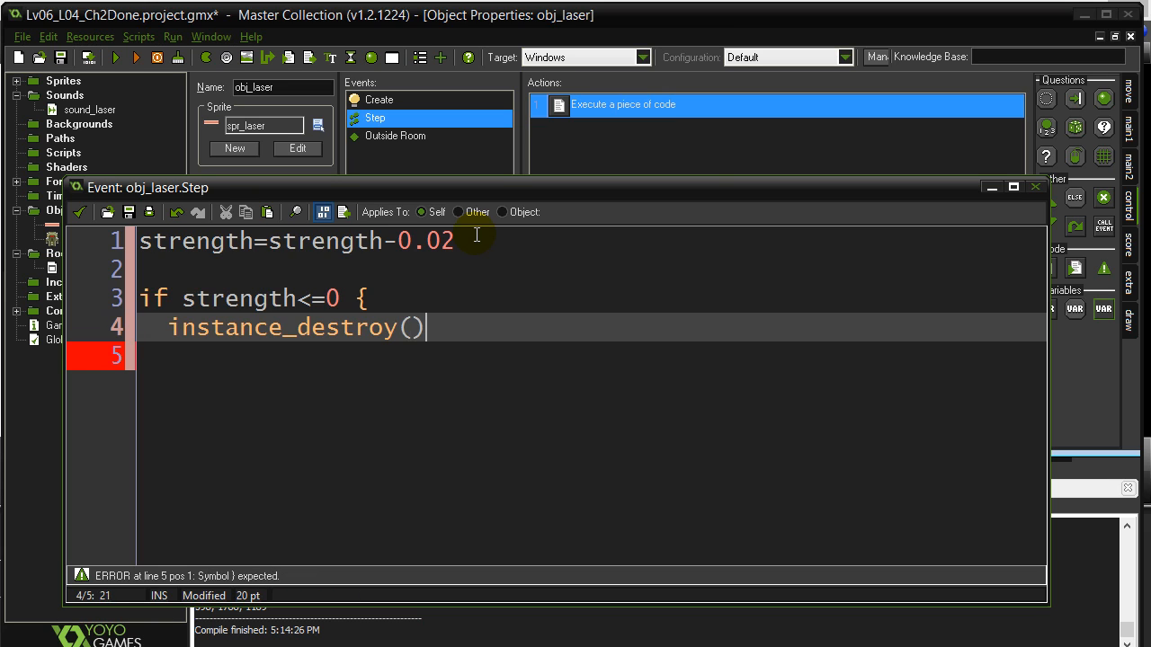
pyautogui.write('}')
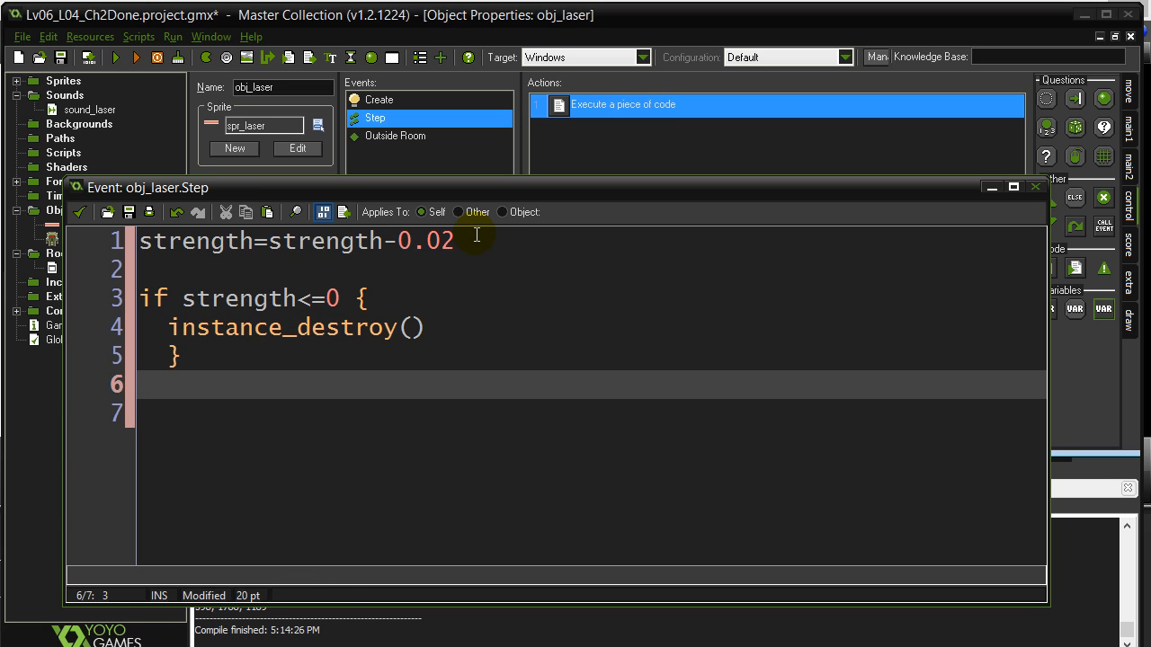
pyautogui.moveTo(94, 212)
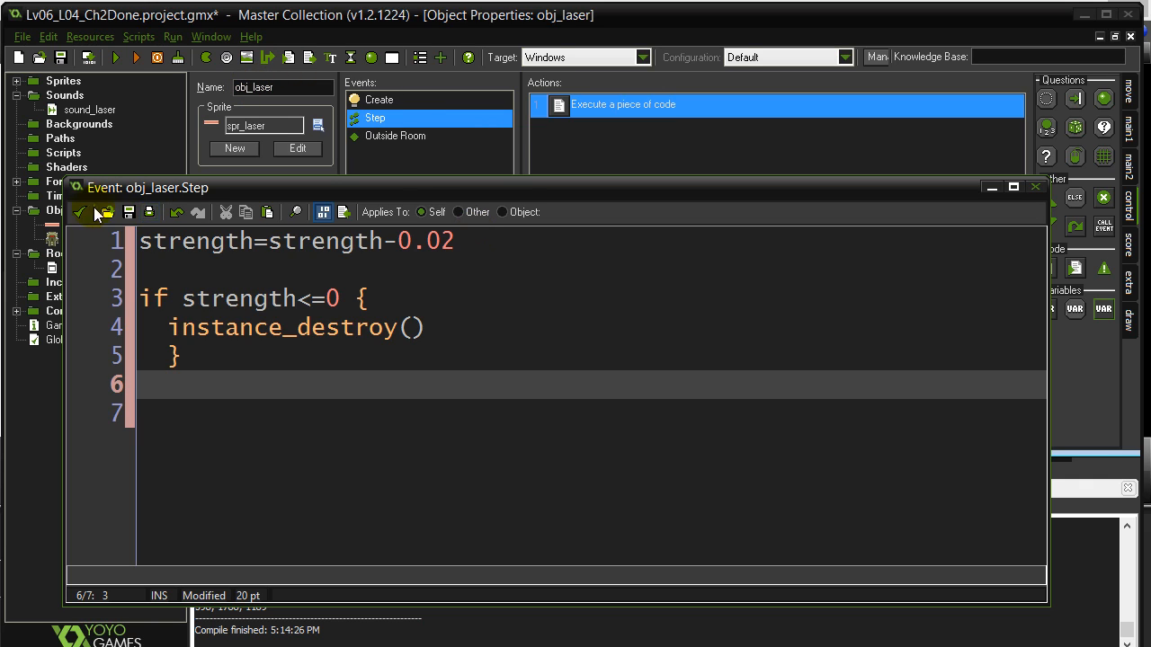
pyautogui.moveTo(215, 270)
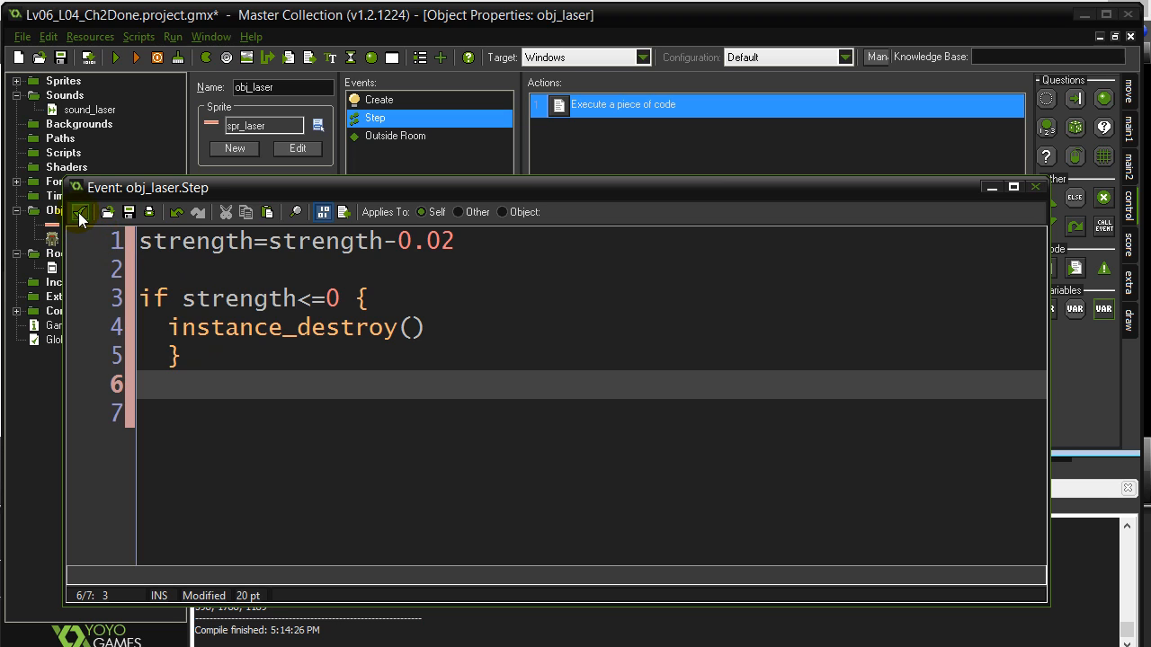
# Step: Save the project, test-run the game to watch the lasers, then stop the run
pyautogui.click(115, 55)
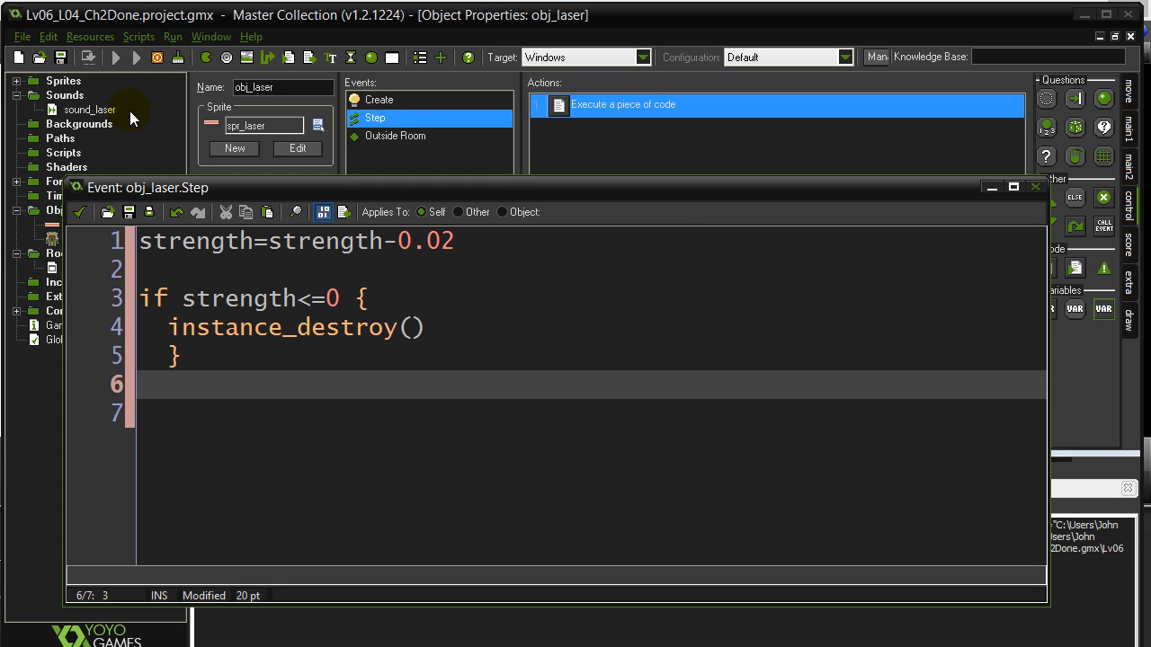
pyautogui.click(137, 56)
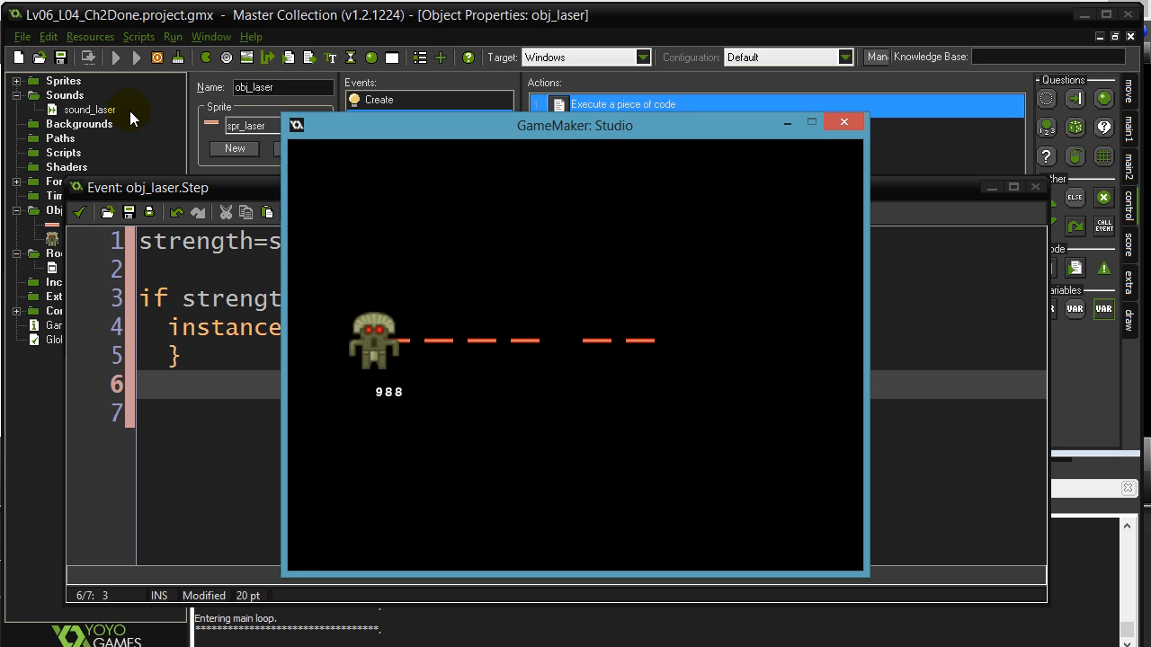
pyautogui.moveTo(746, 350)
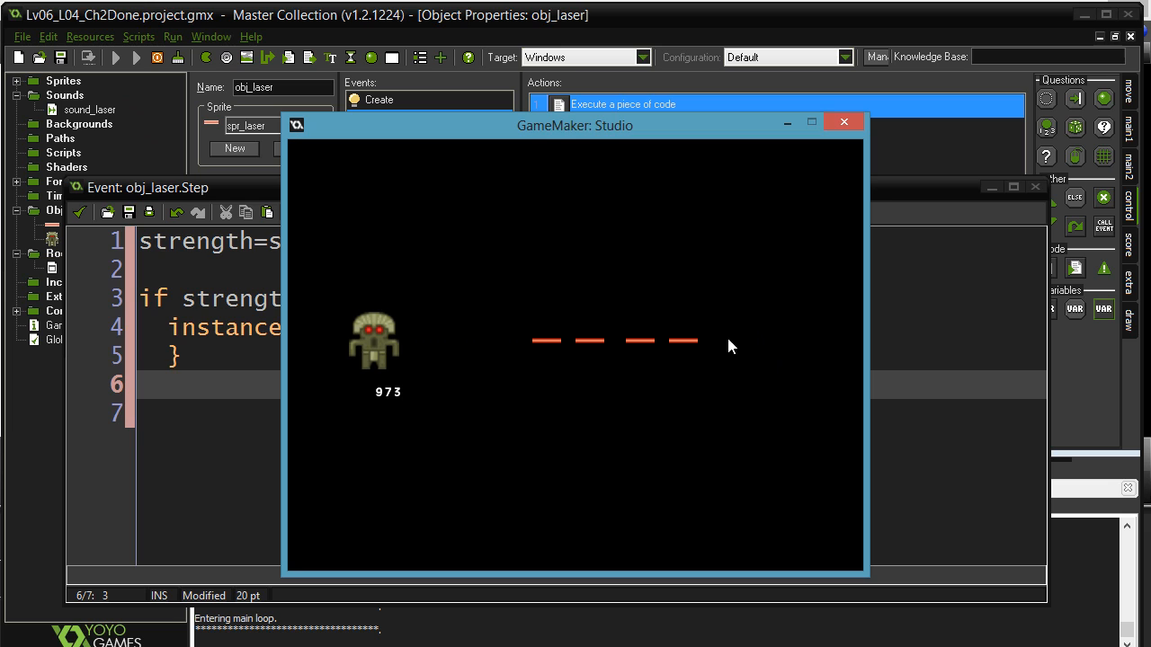
pyautogui.click(841, 123)
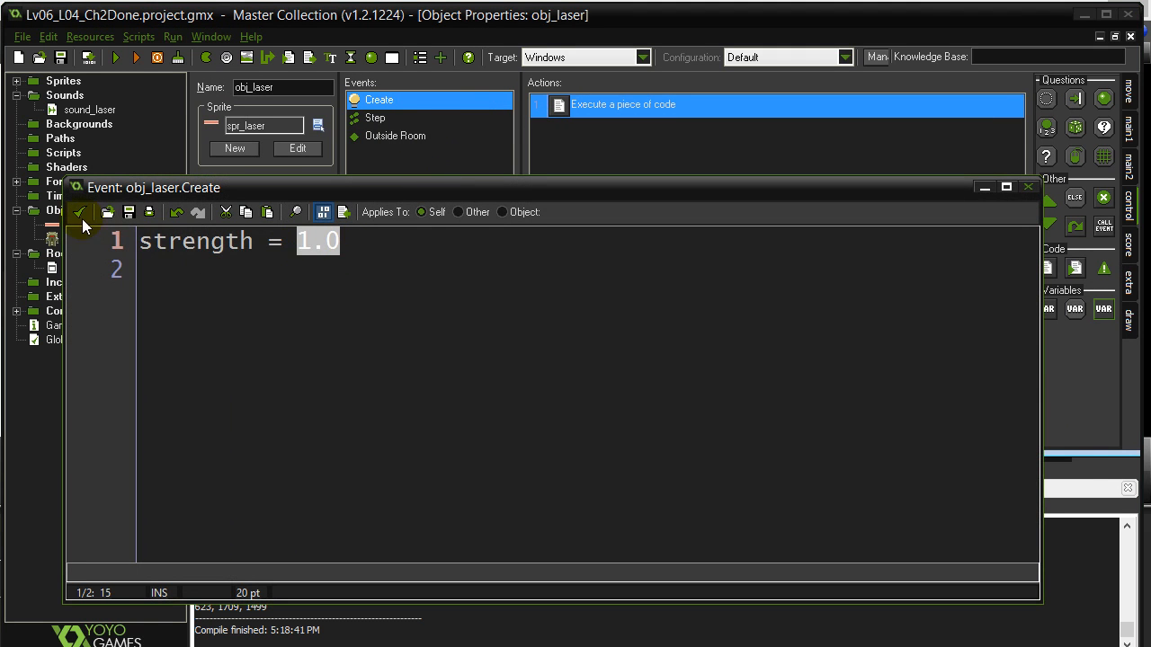
# Step: Add a Draw event to obj_laser and begin its code with draw_sprite_ext(
pyautogui.click(81, 225)
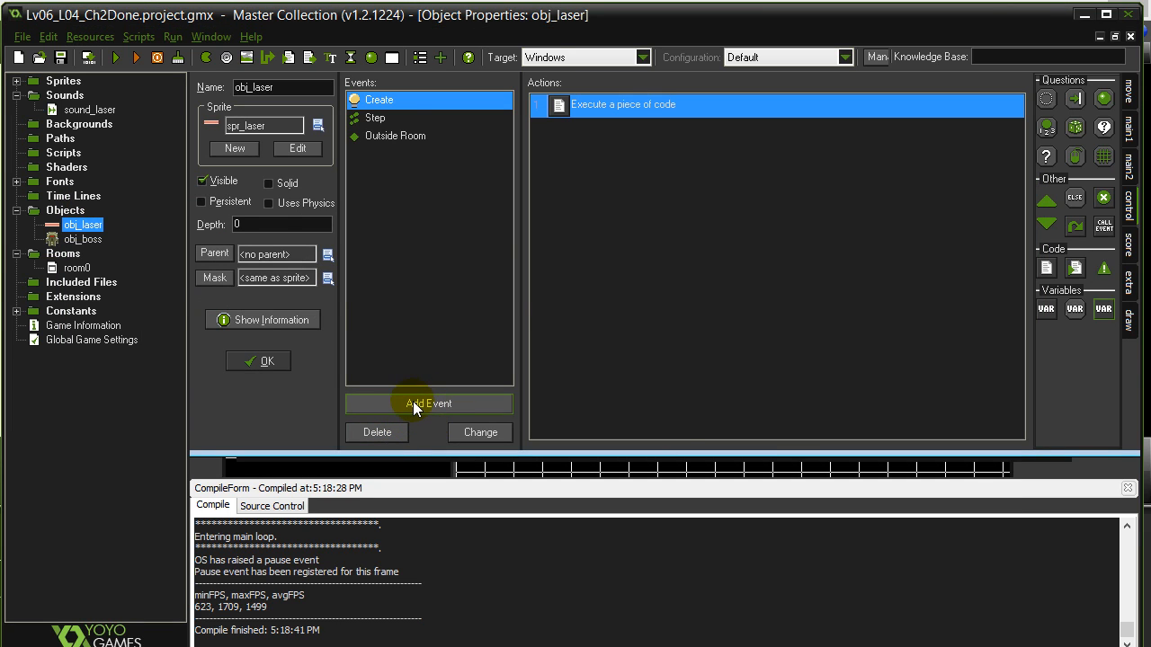
pyautogui.click(428, 403)
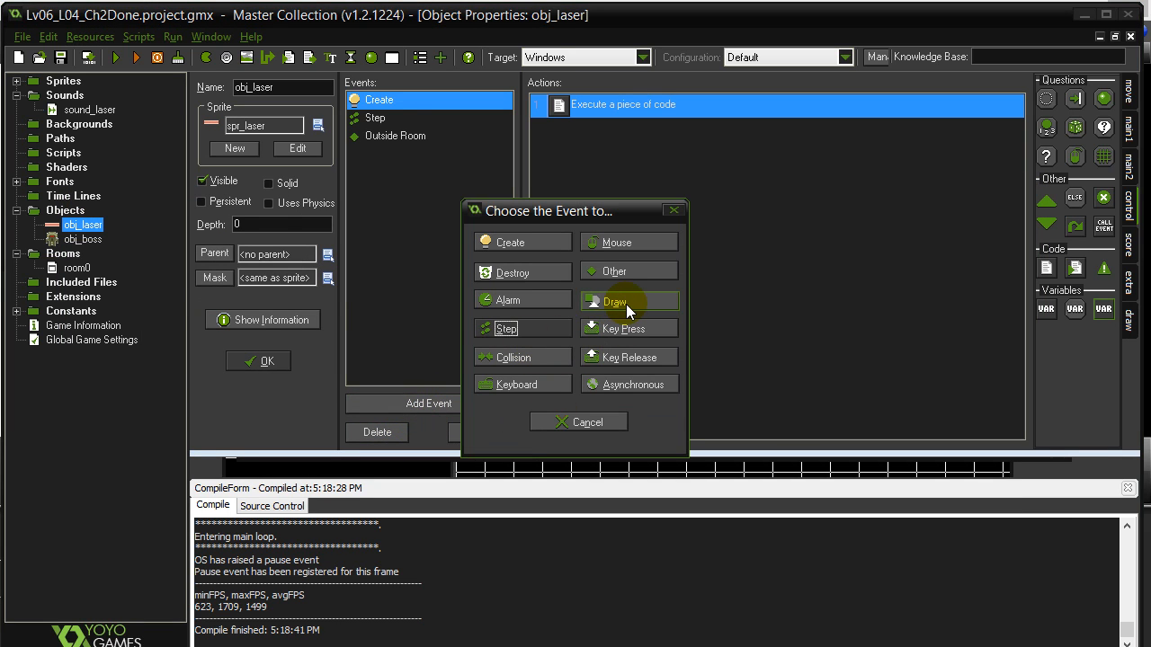
pyautogui.click(615, 300)
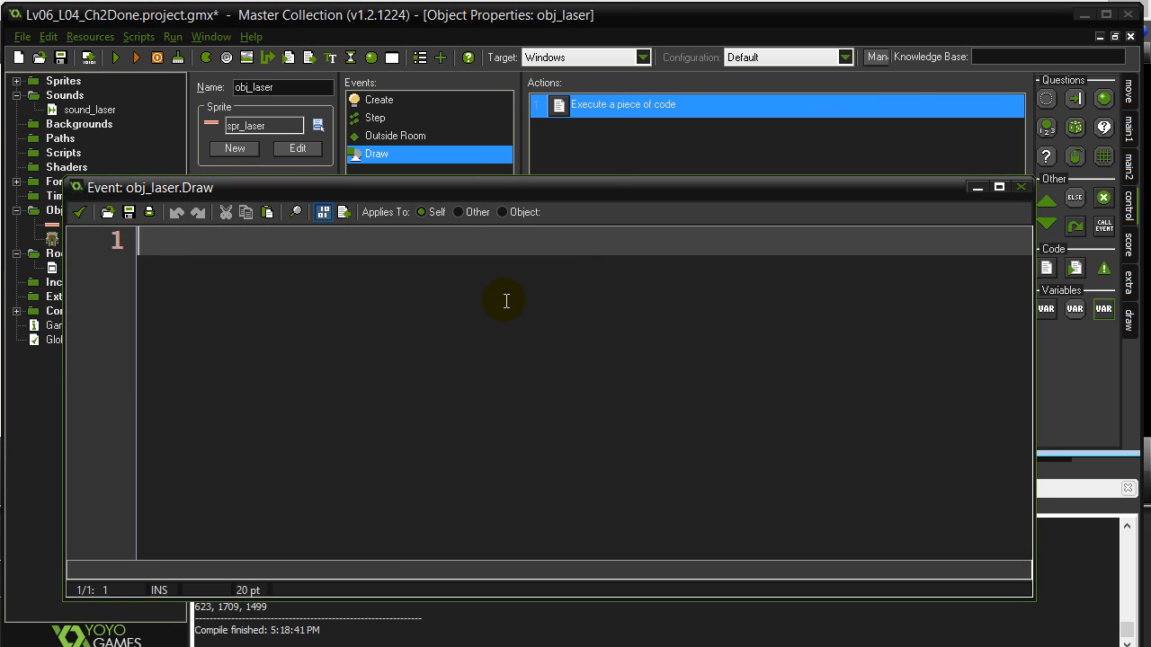
pyautogui.write('draw_')
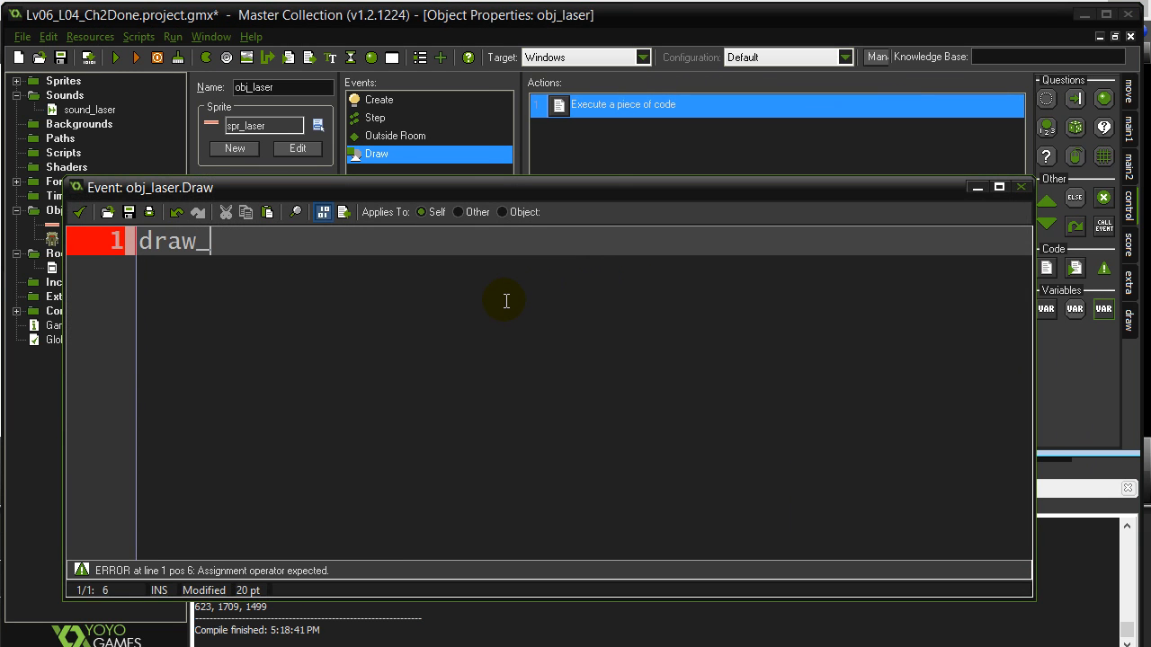
pyautogui.write('sprite_ext')
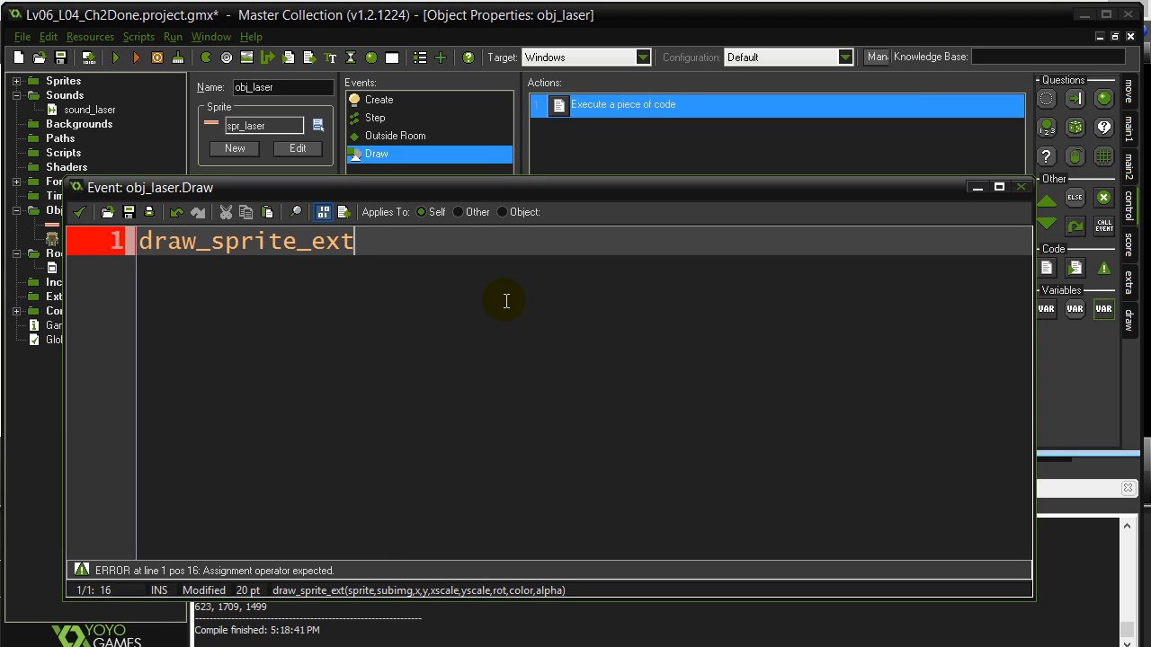
pyautogui.write('(')
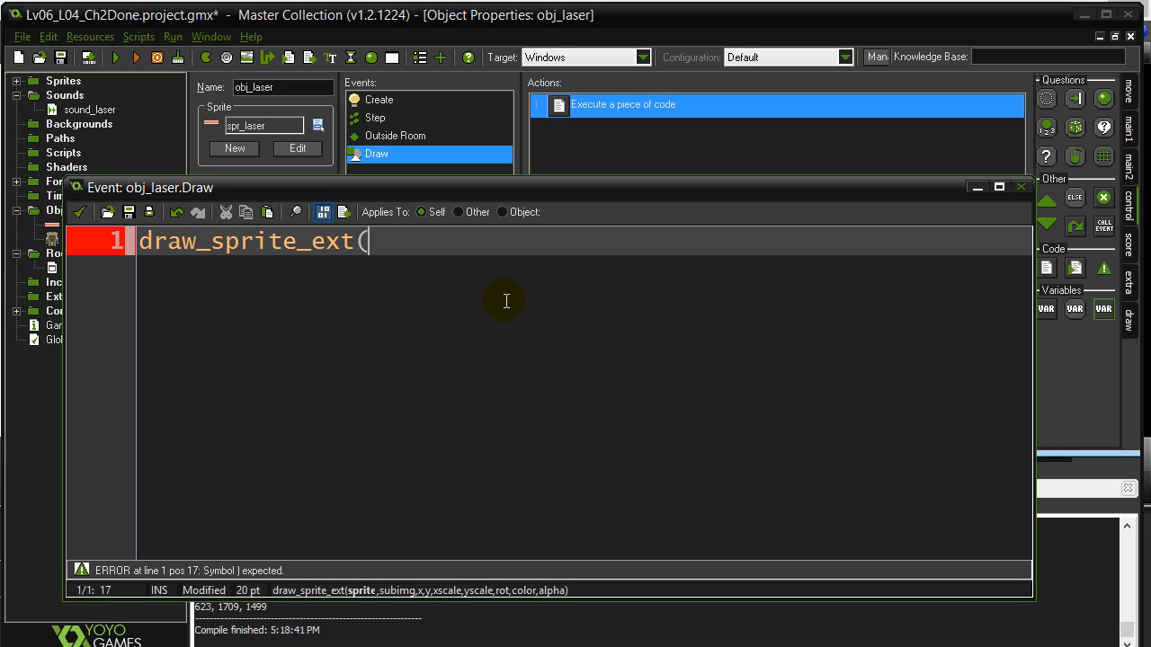
pyautogui.moveTo(540, 603)
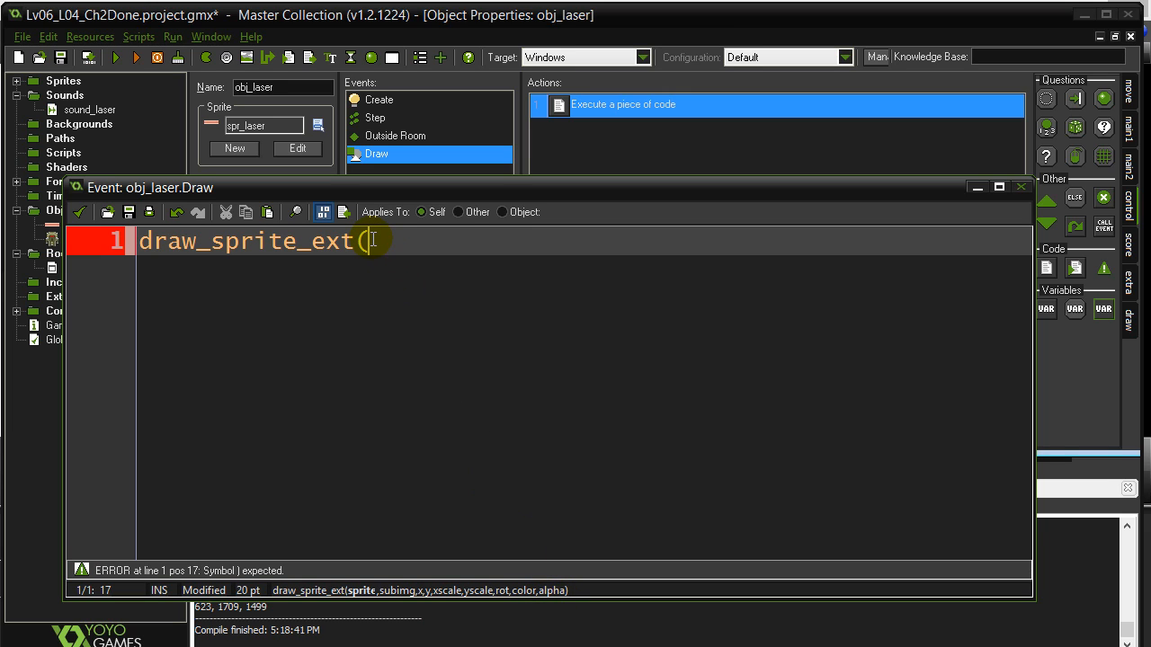
# Step: Fill in the arguments spr_laser,-1,x,y,1,1,image_angle
pyautogui.write('spr_')
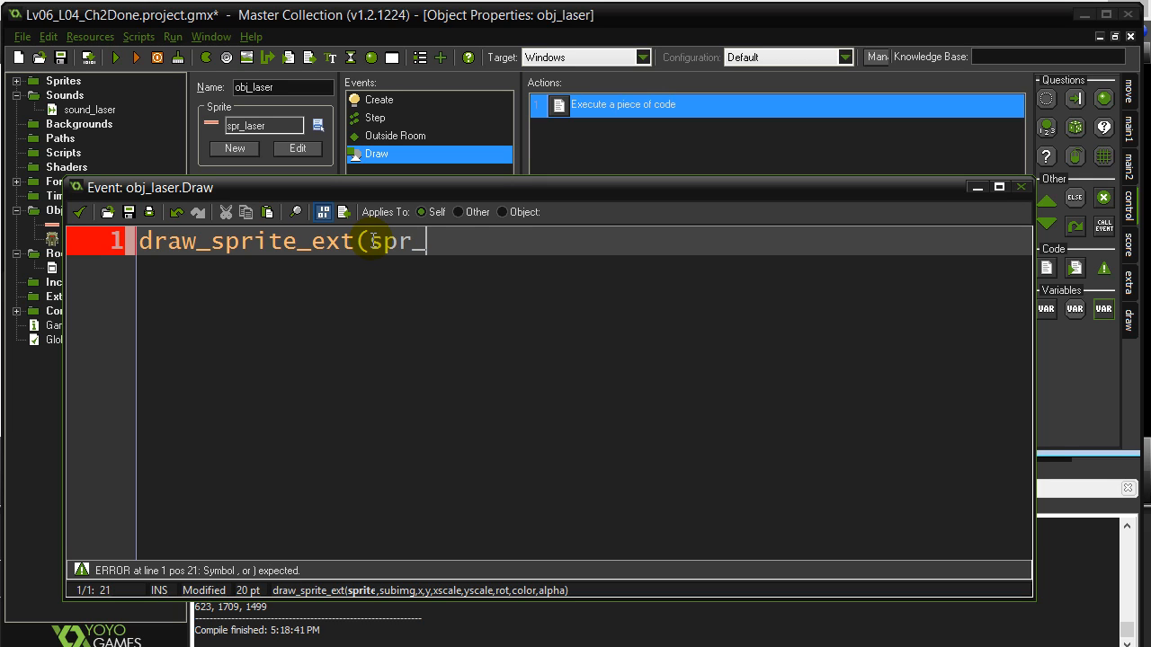
pyautogui.write('laser,')
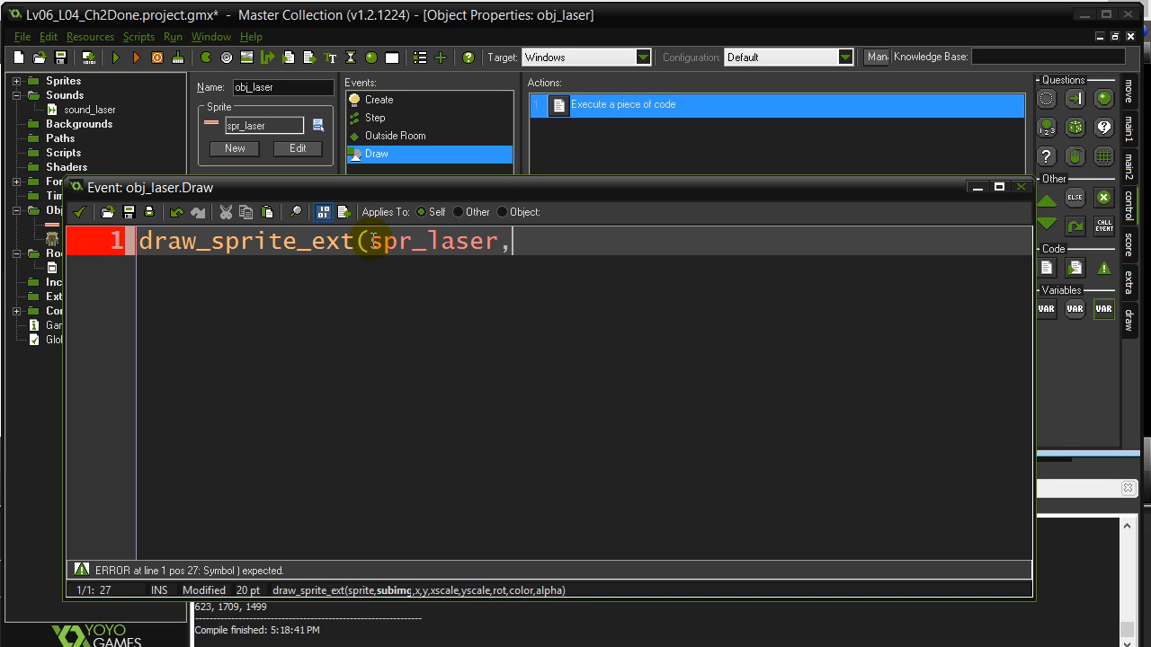
pyautogui.write('-1')
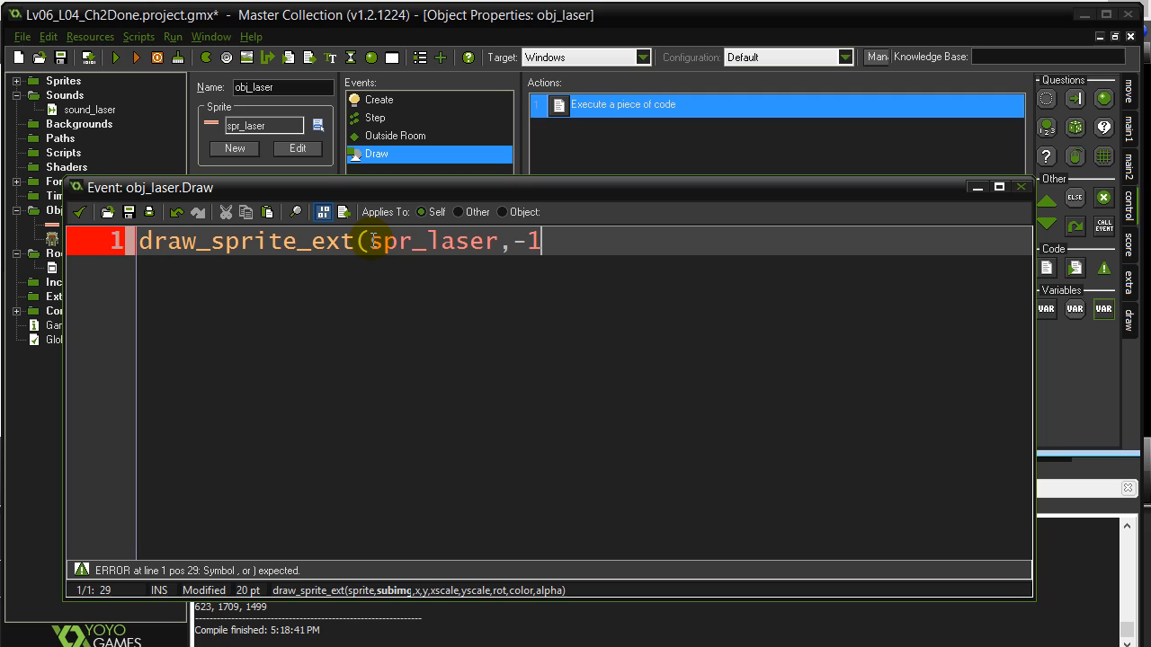
pyautogui.write(',')
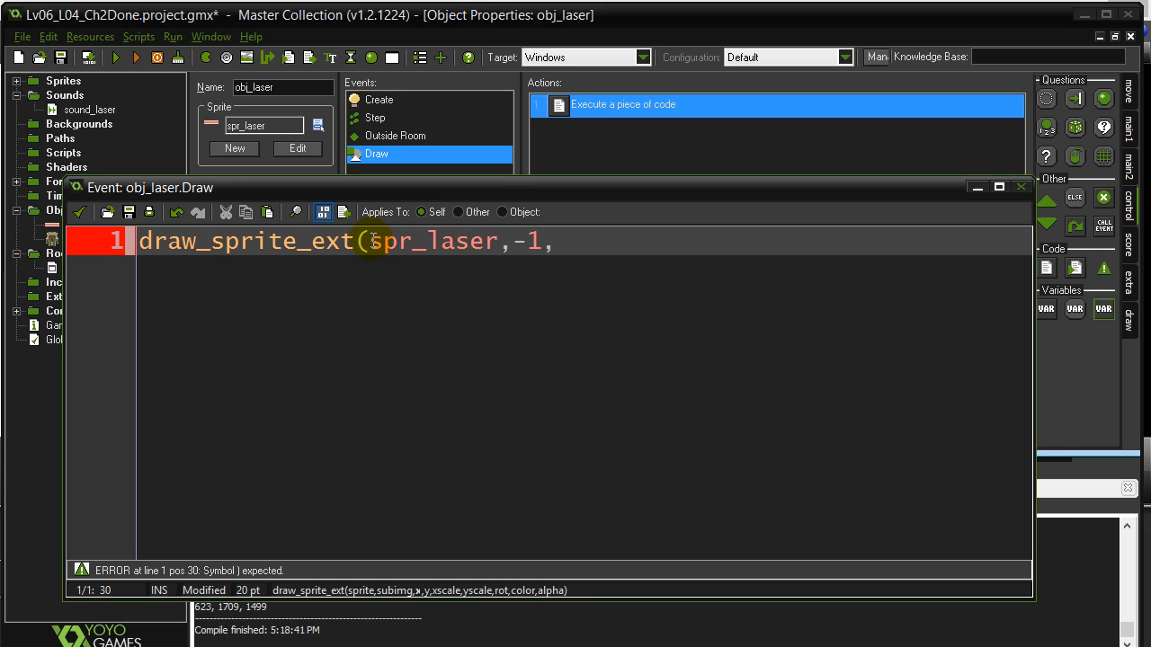
pyautogui.write('x,')
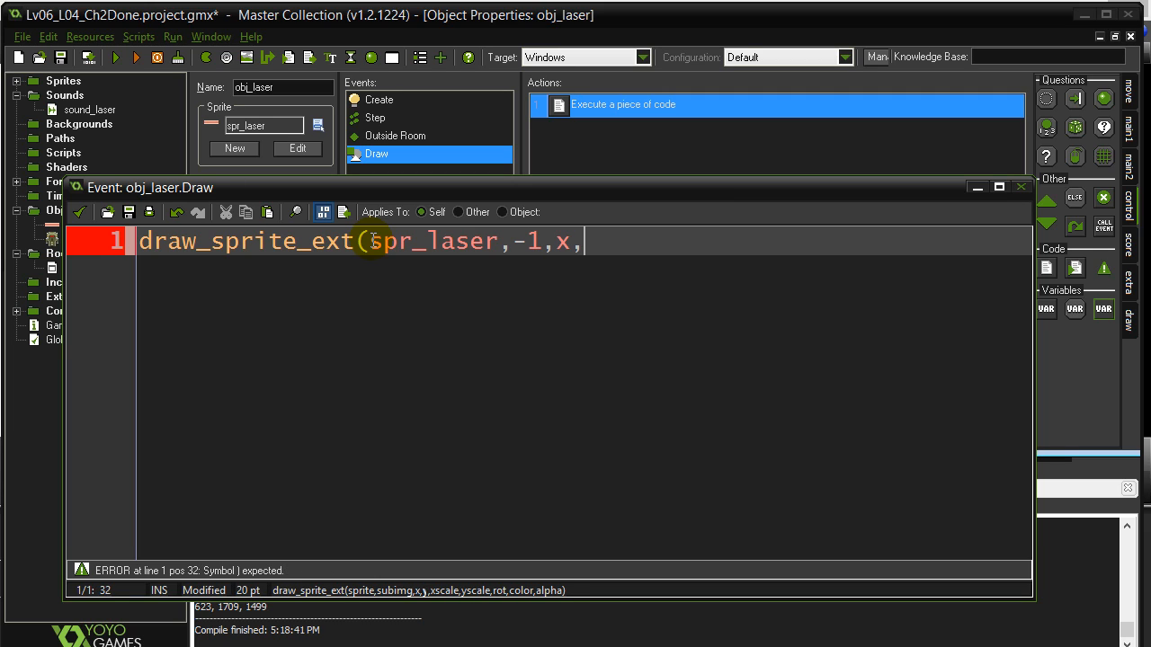
pyautogui.write('y,')
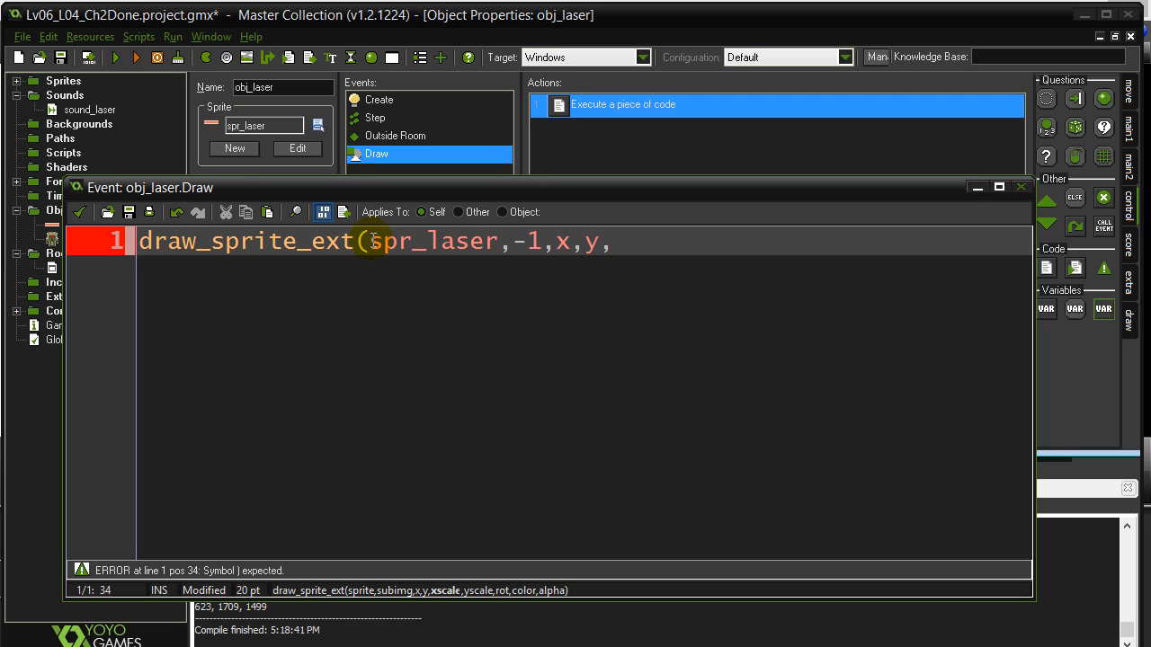
pyautogui.write('1,')
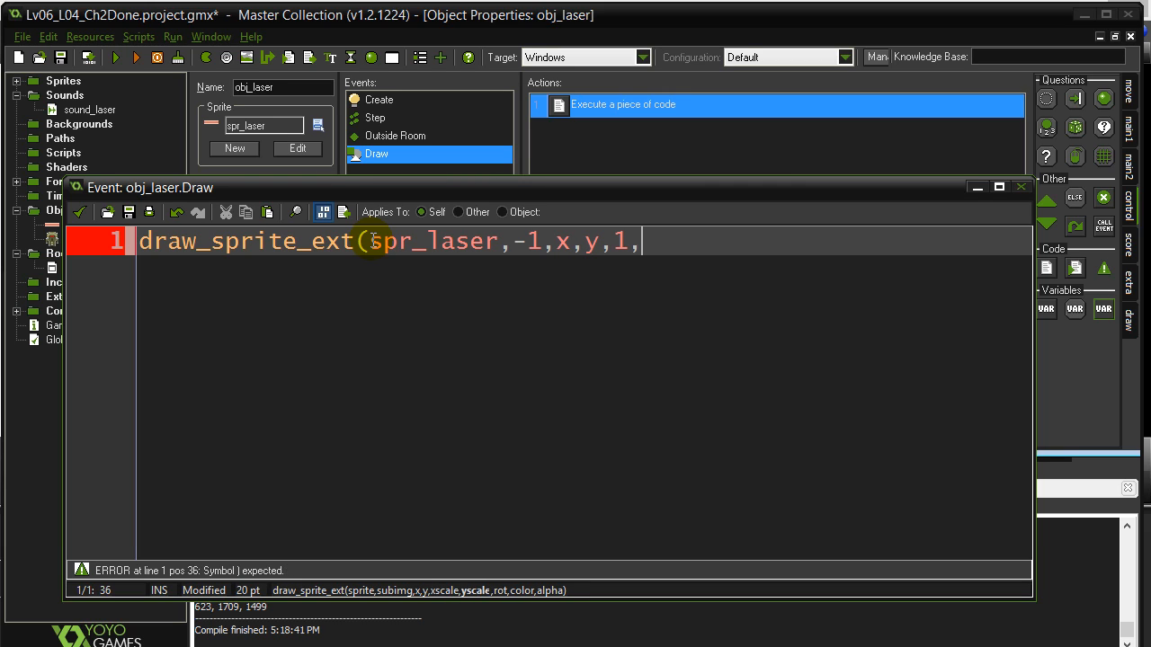
pyautogui.write('1,')
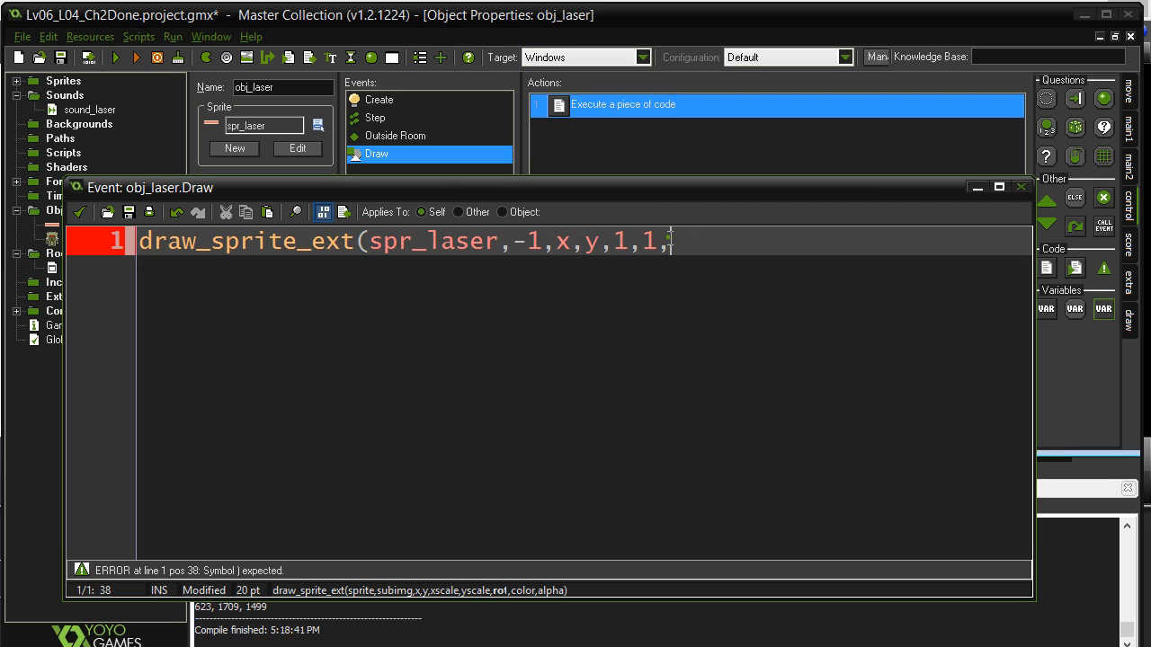
pyautogui.write('image')
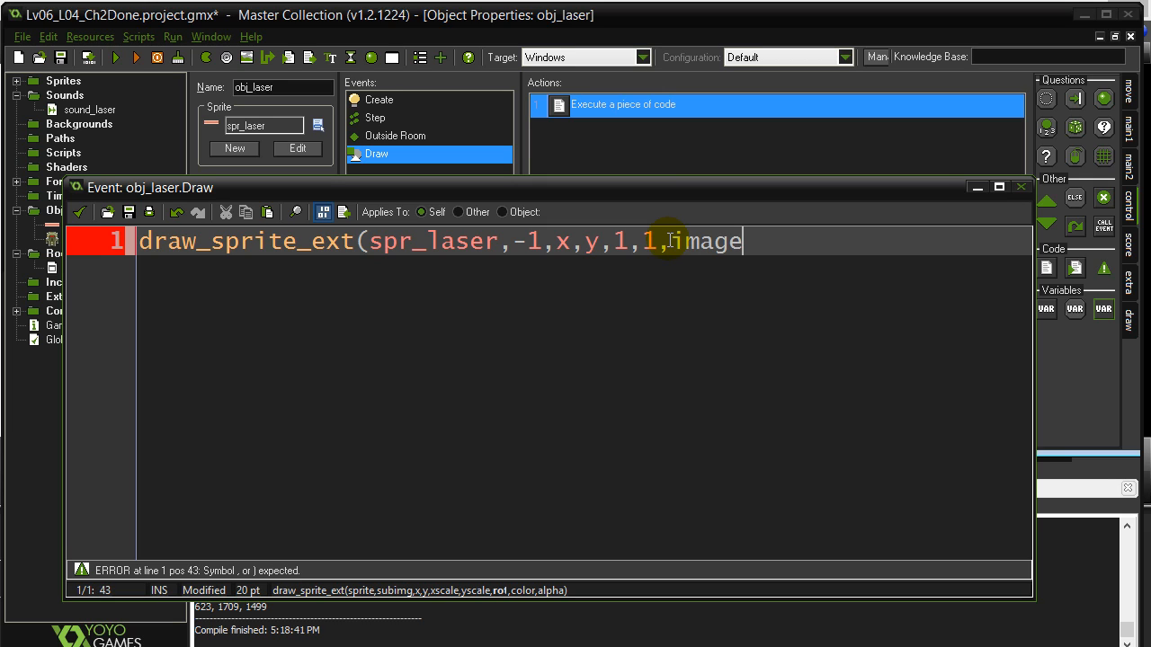
pyautogui.write('_angle,')
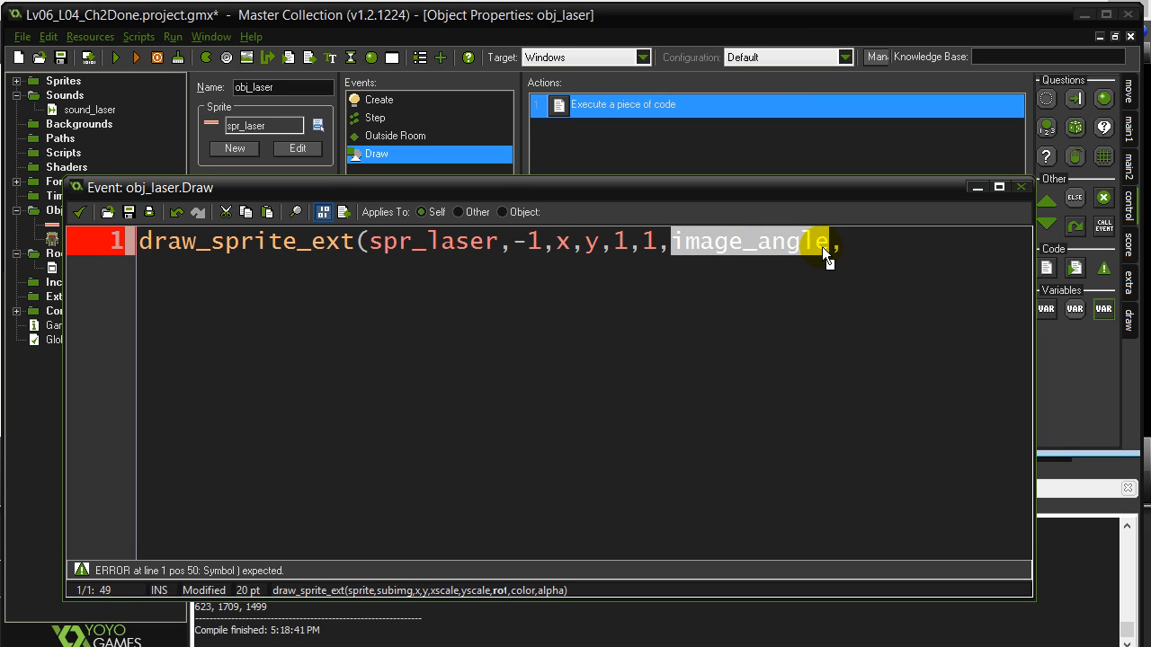
pyautogui.moveTo(754, 273)
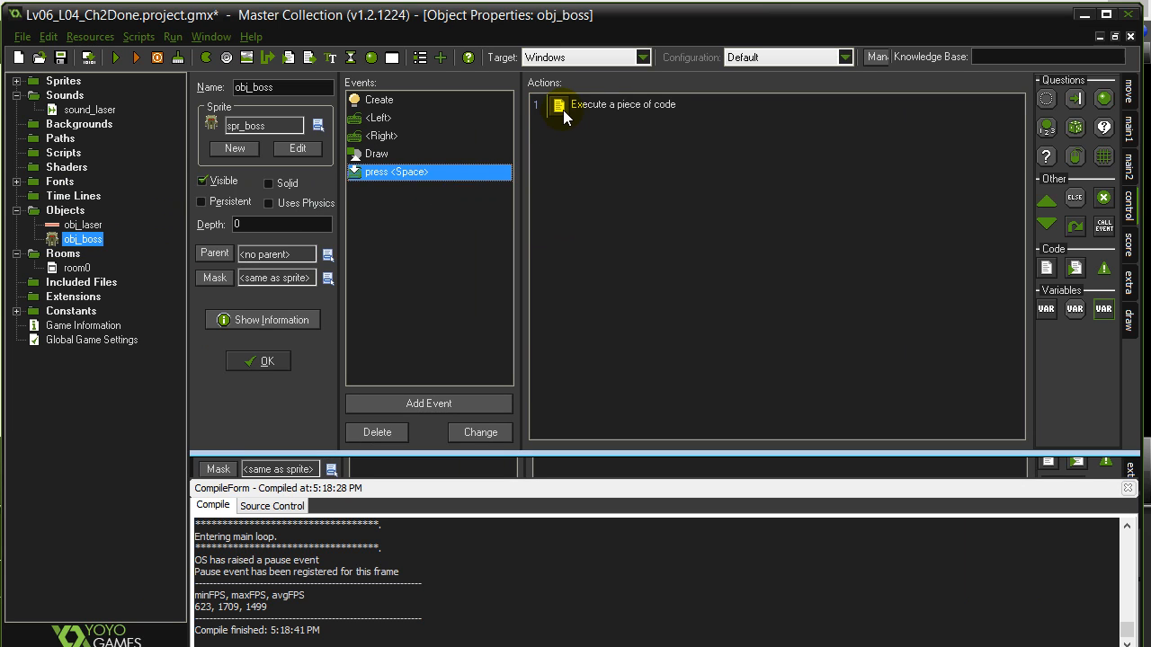
pyautogui.doubleClick(622, 104)
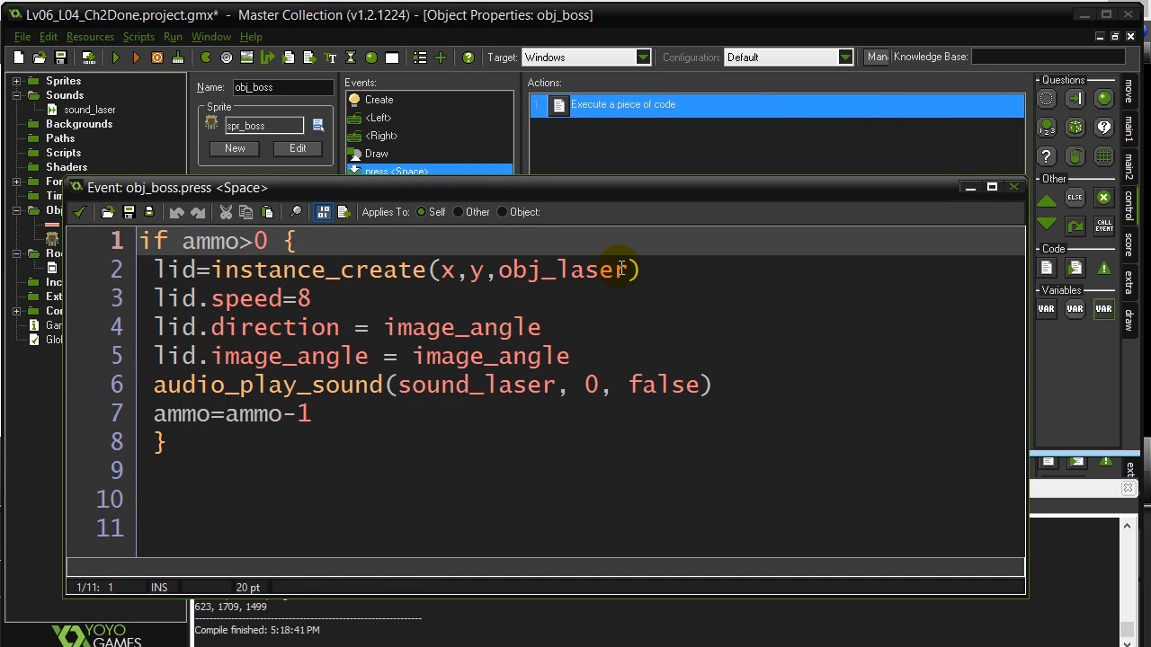
pyautogui.doubleClick(290, 356)
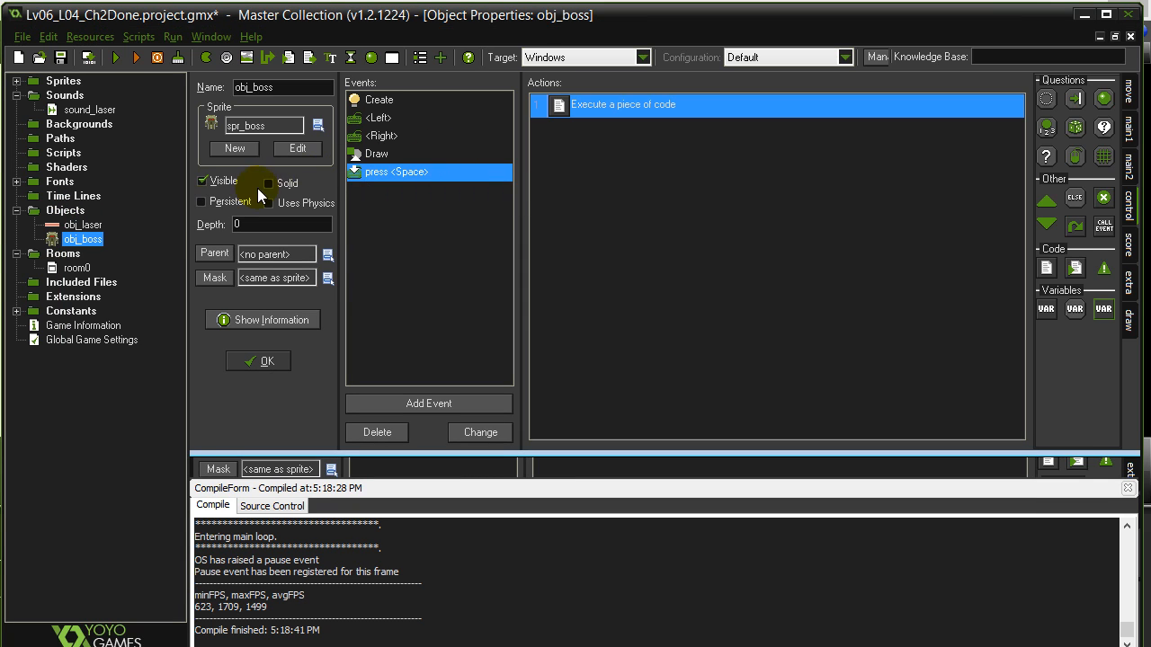
pyautogui.doubleClick(83, 225)
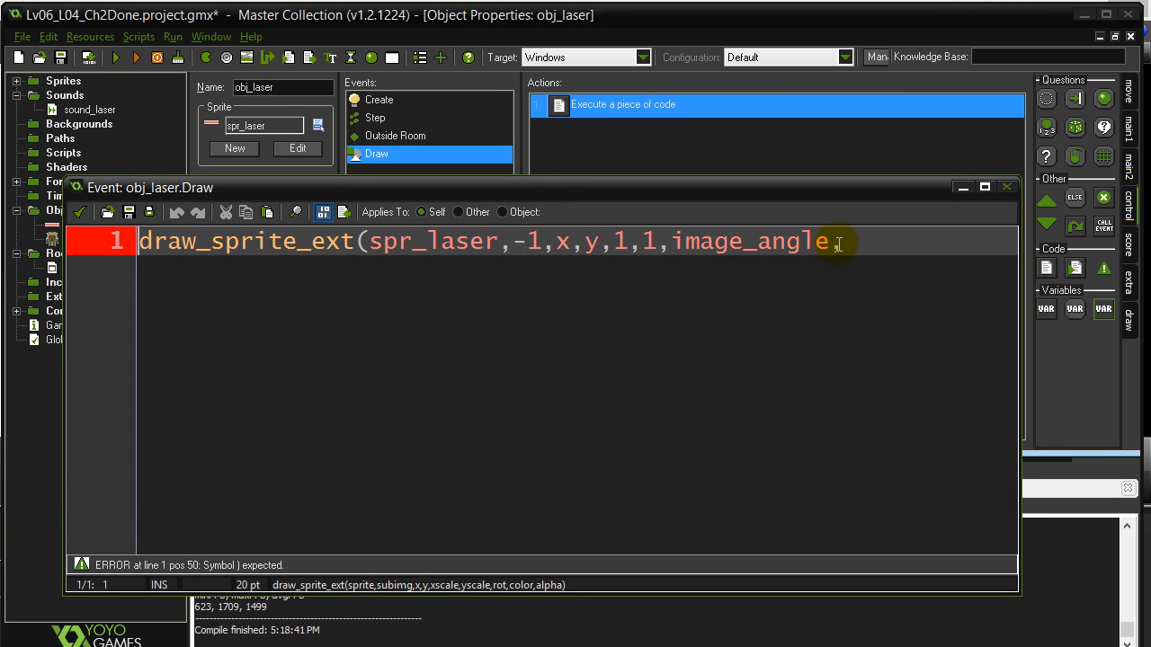
# Step: Try direction as the rotation argument, then restore image_angle
pyautogui.write(',')
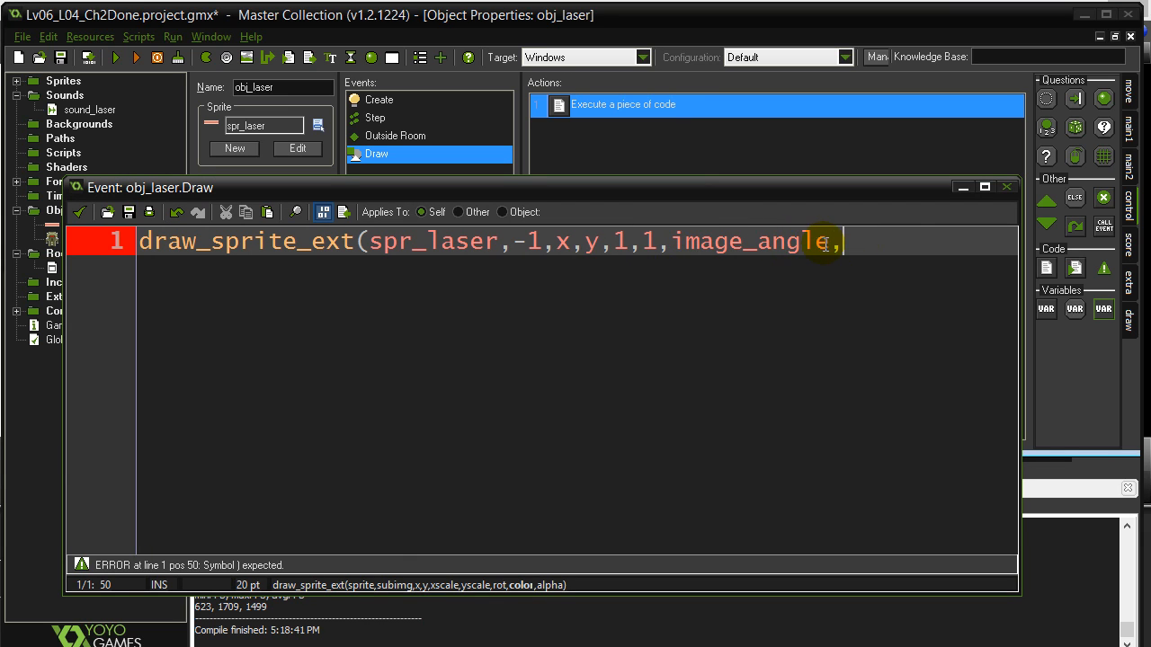
pyautogui.doubleClick(748, 241)
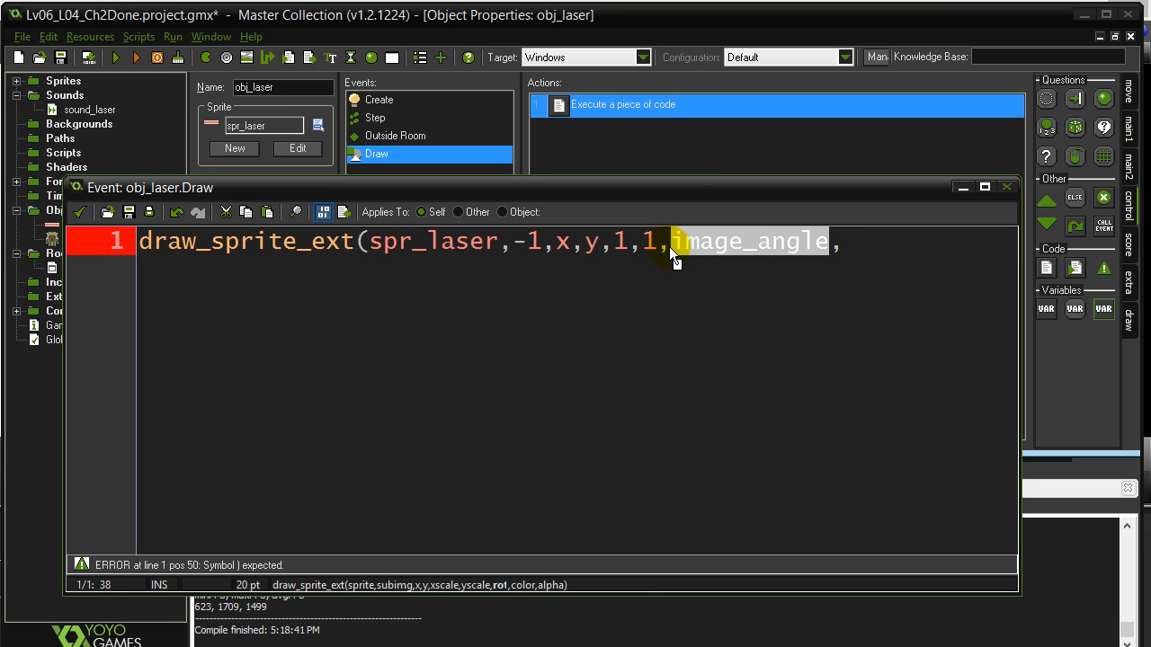
pyautogui.write('direction')
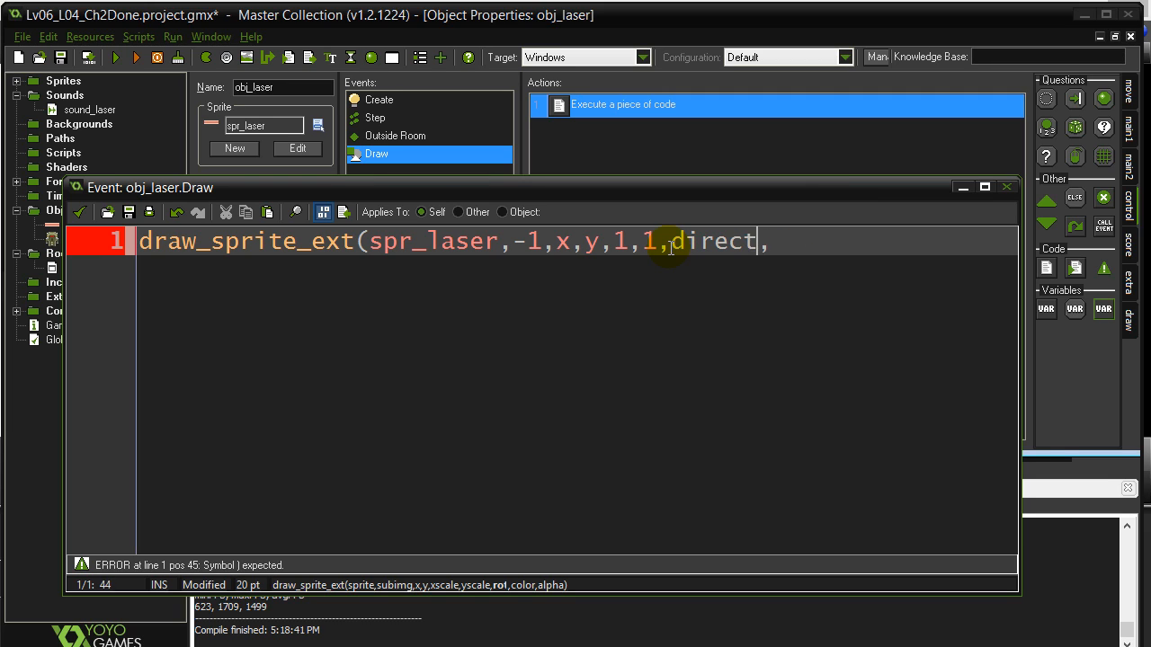
pyautogui.write('image_')
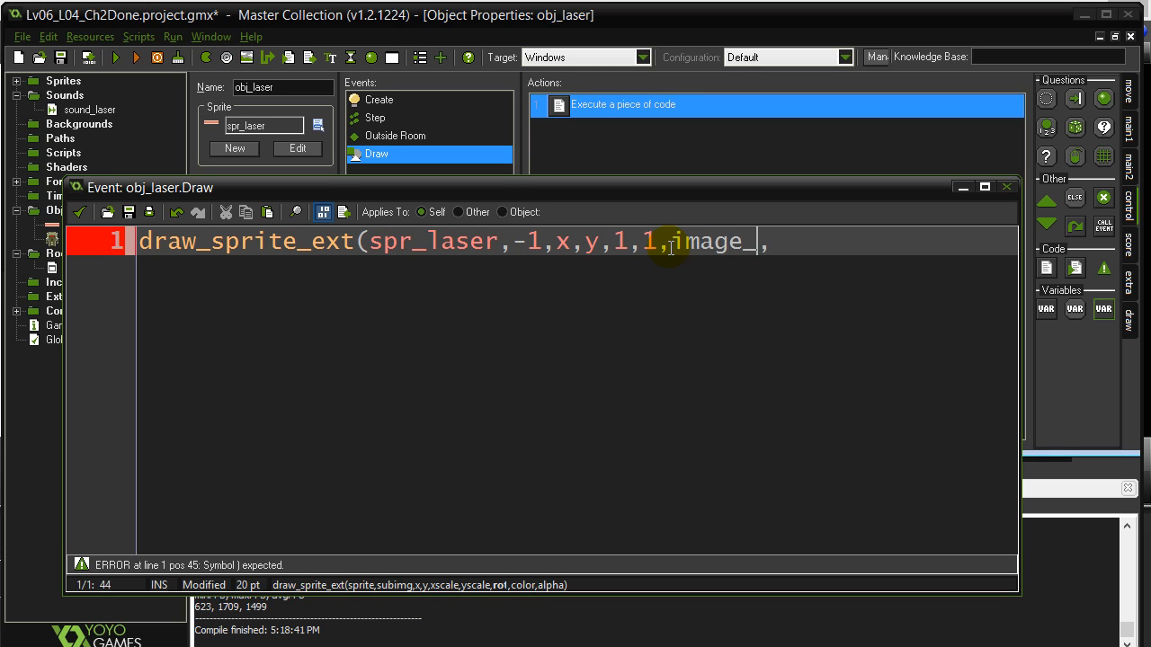
pyautogui.write('angle,')
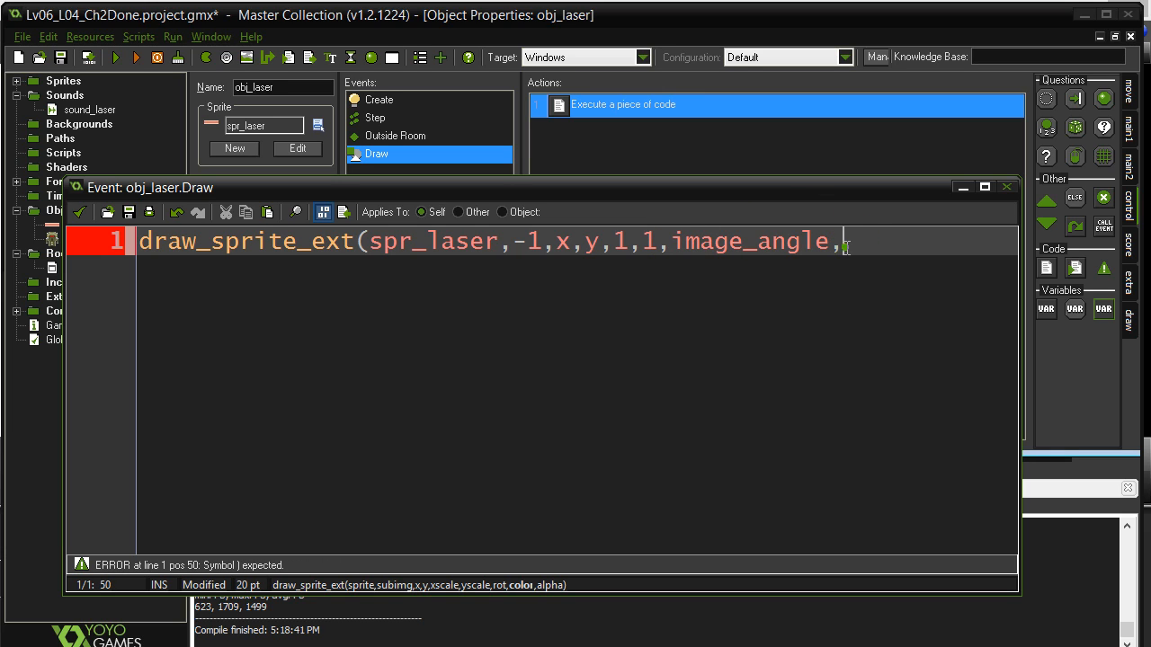
# Step: Add c_white as the colour and strength as the alpha, dropping a trial numeric alpha
pyautogui.write('c')
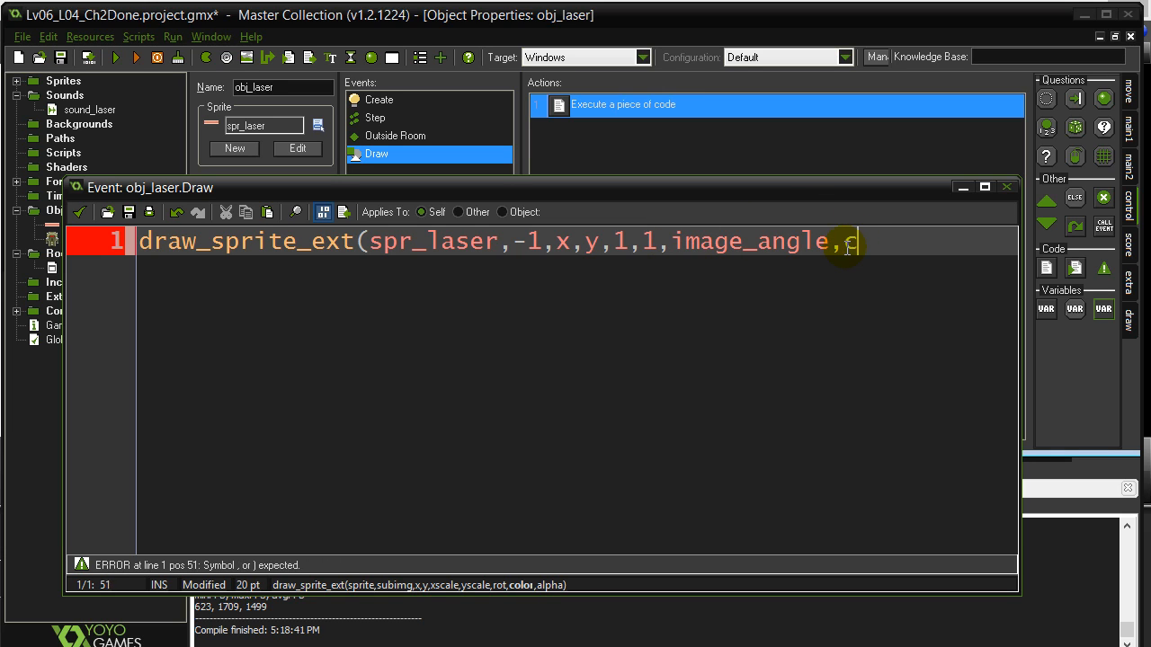
pyautogui.write('_white')
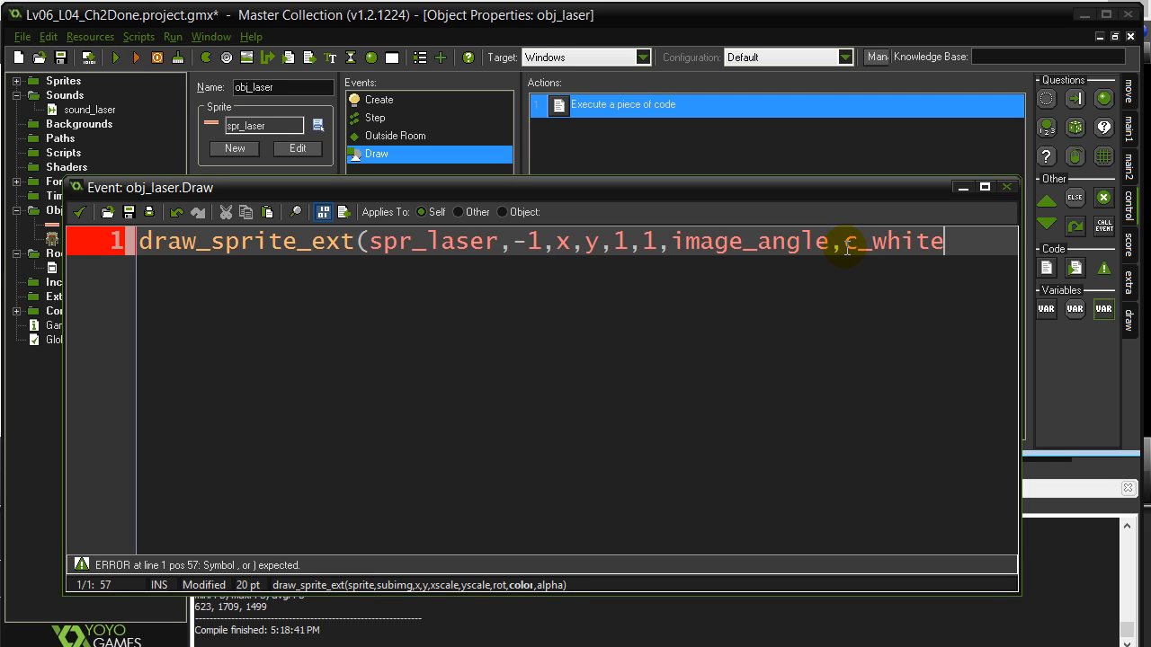
pyautogui.write(',')
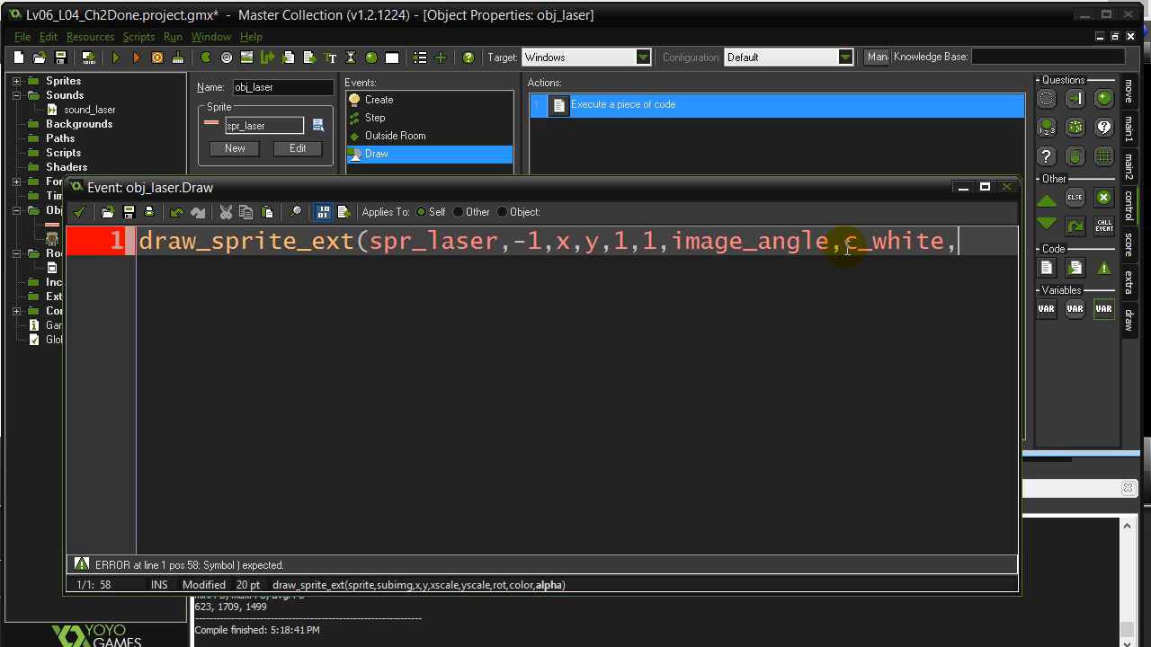
pyautogui.write('1')
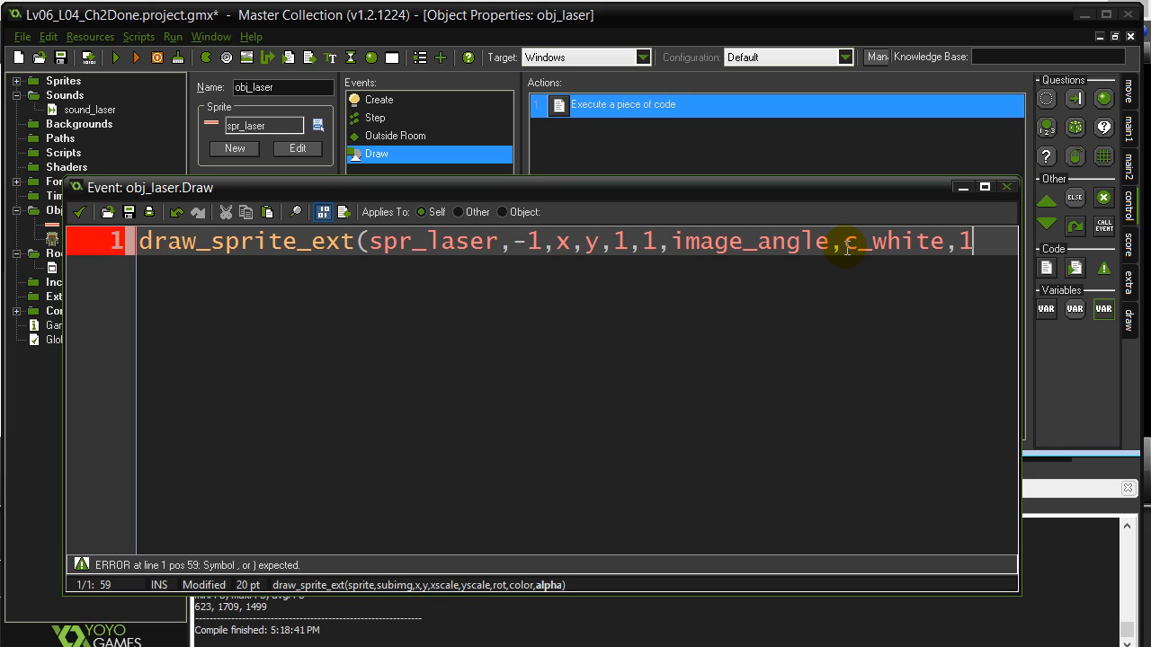
pyautogui.write('0')
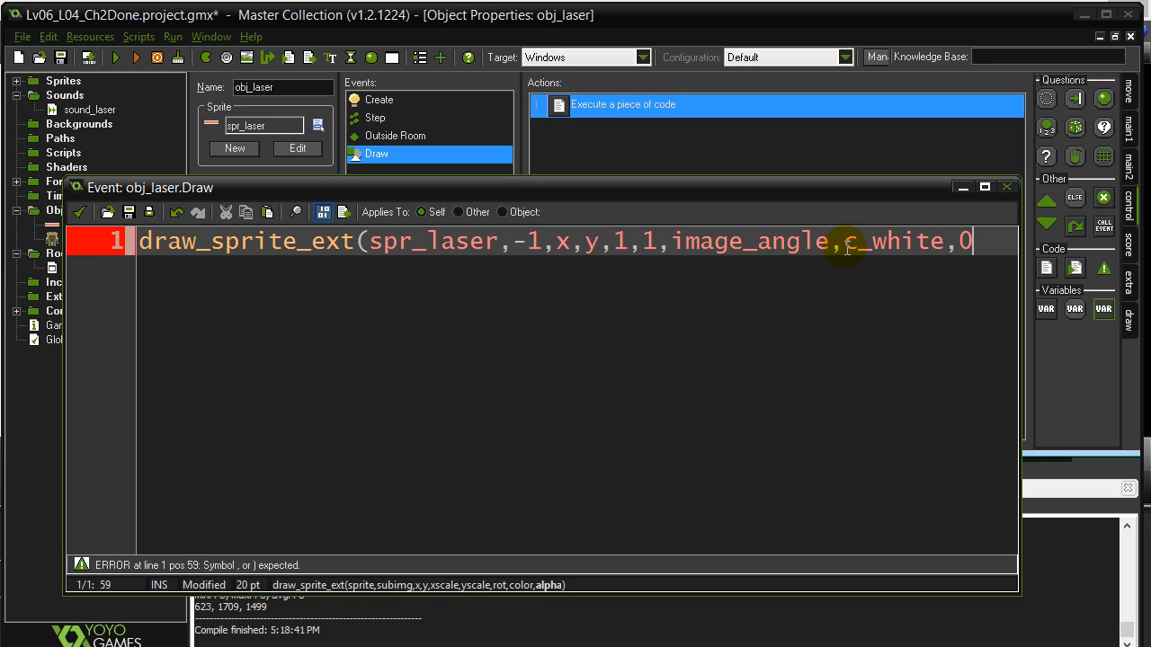
pyautogui.press('BackSpace')
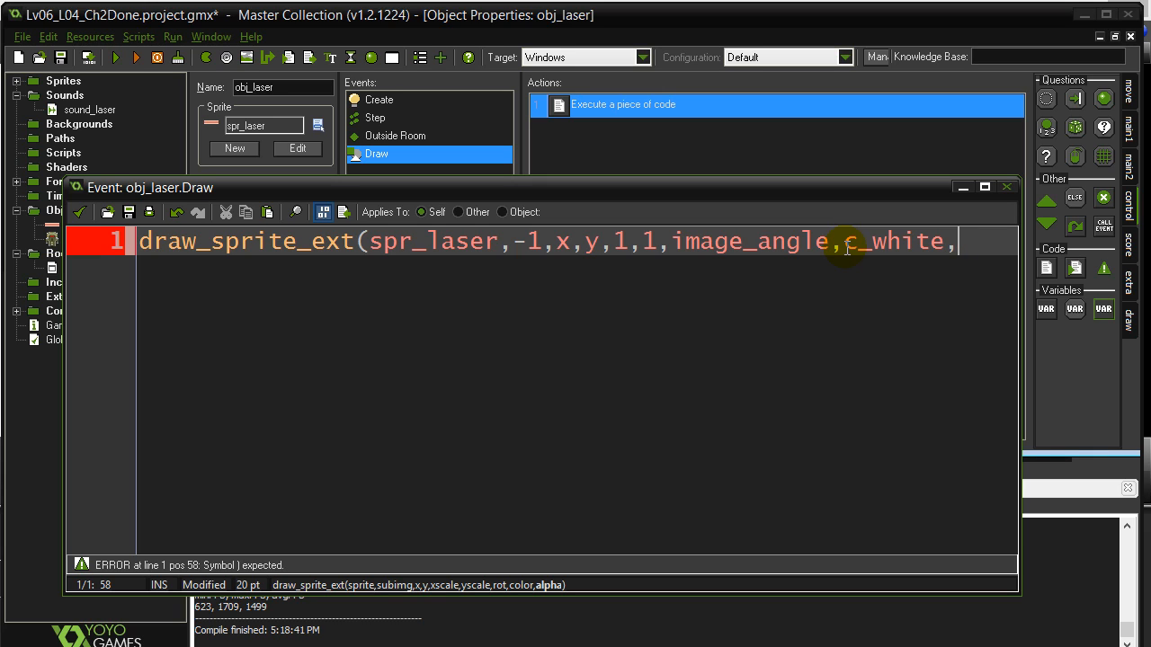
pyautogui.write('streg')
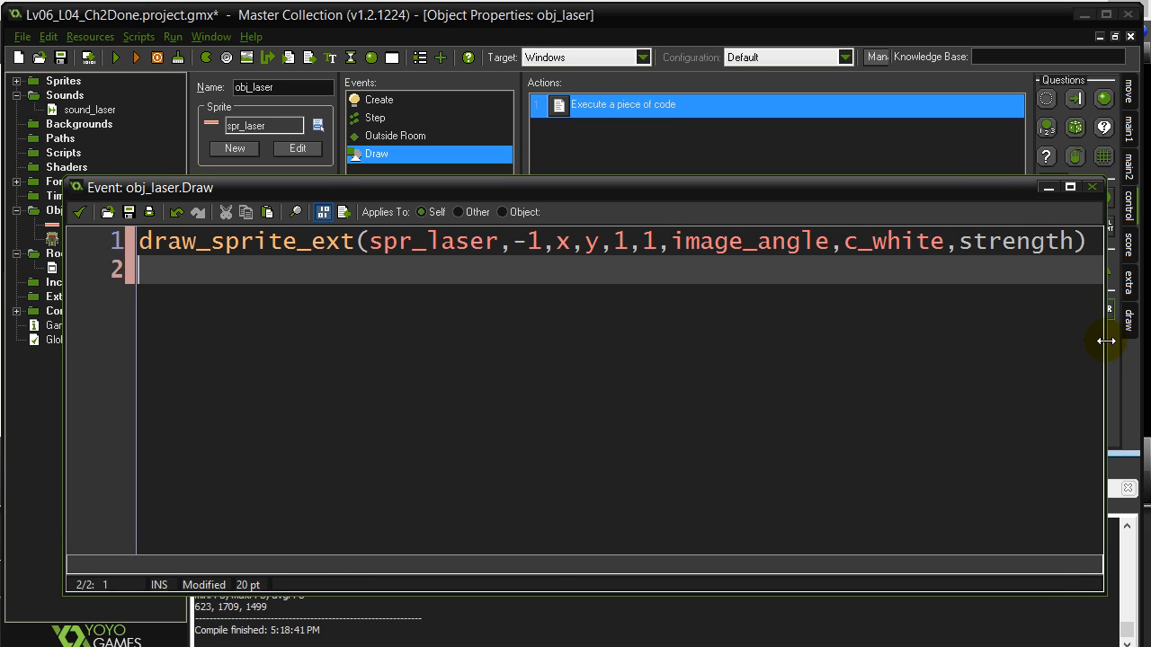
pyautogui.moveTo(1029, 248)
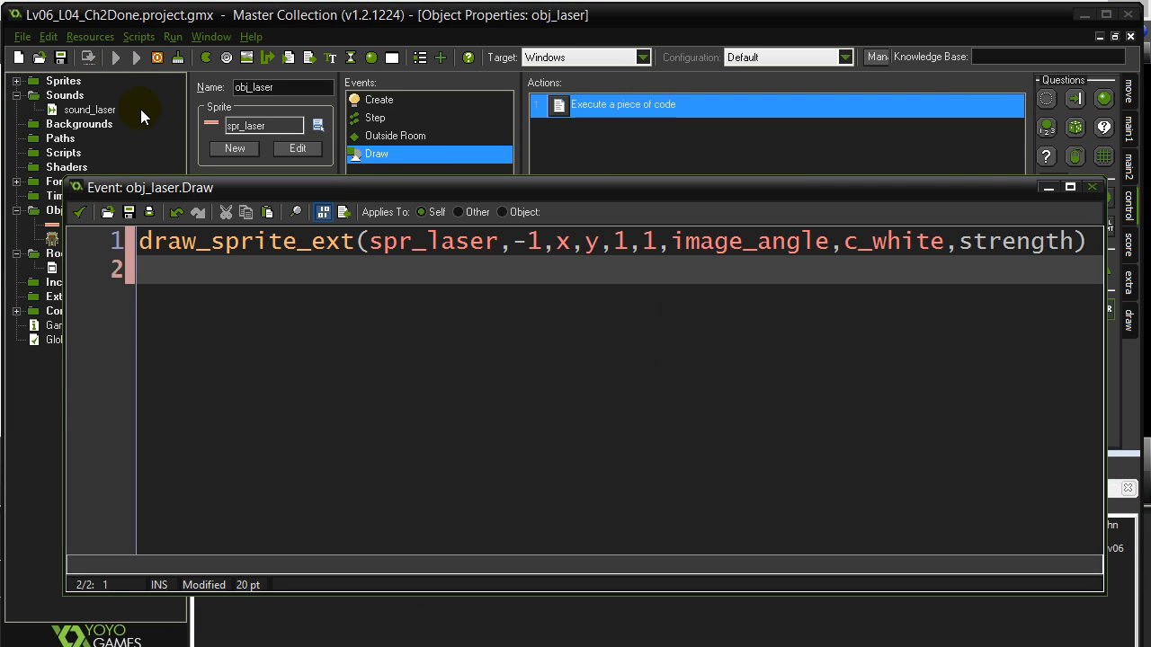
# Step: Test-run the game to check the fading lasers, then close the game window
pyautogui.click(137, 57)
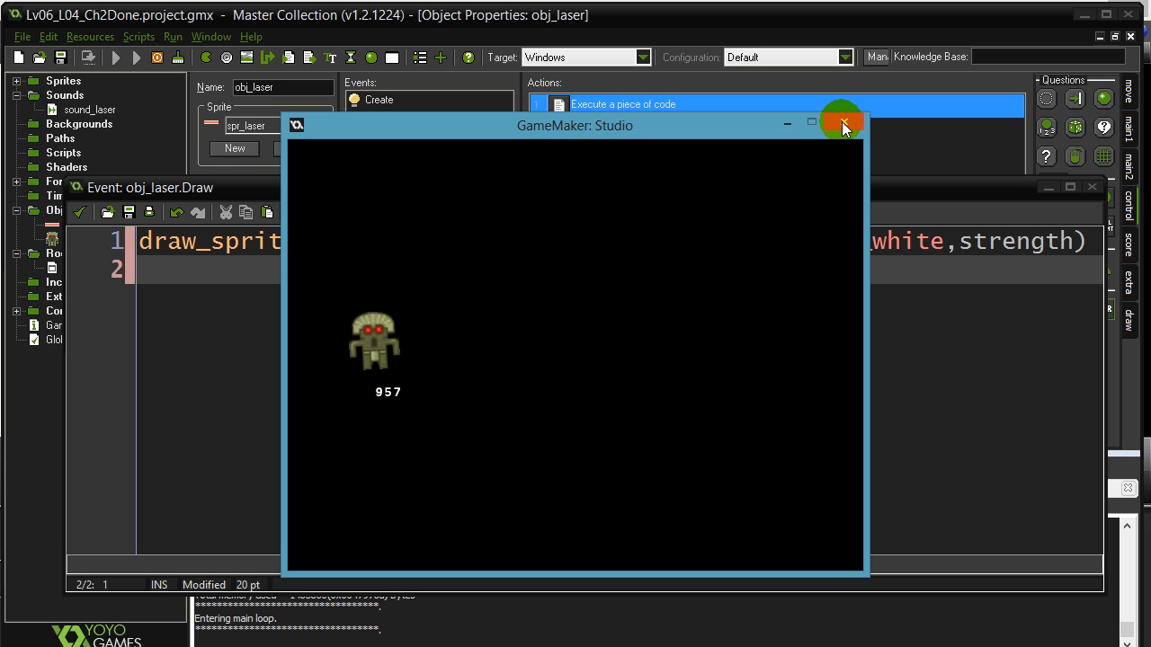
pyautogui.click(841, 126)
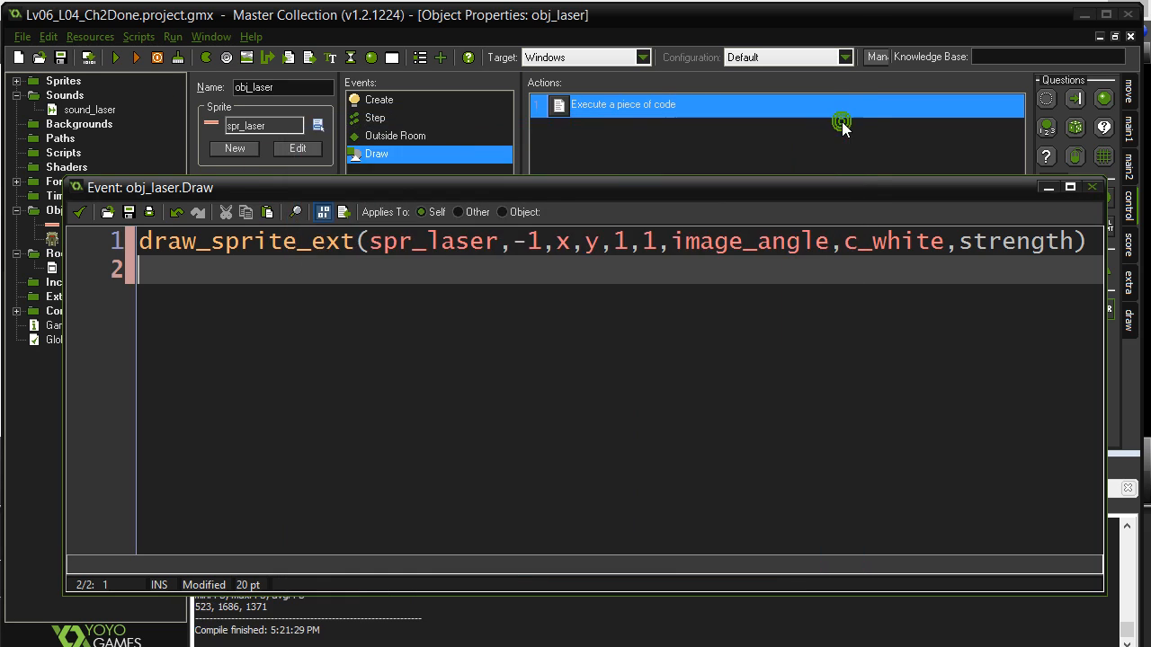
pyautogui.moveTo(835, 256)
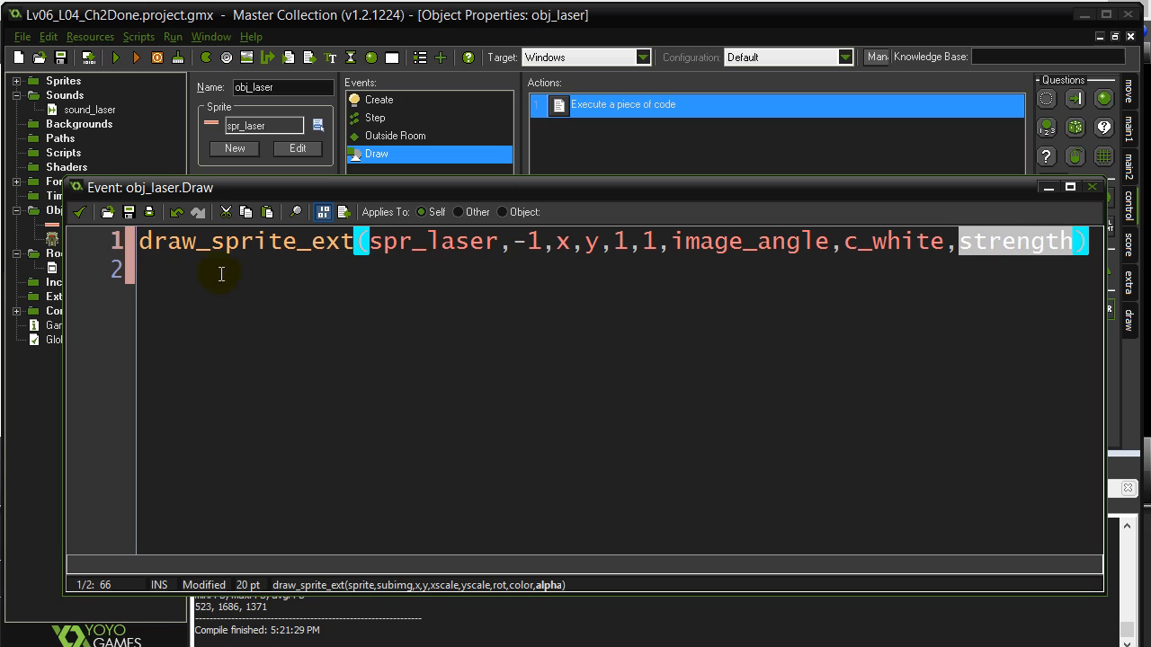
pyautogui.click(169, 270)
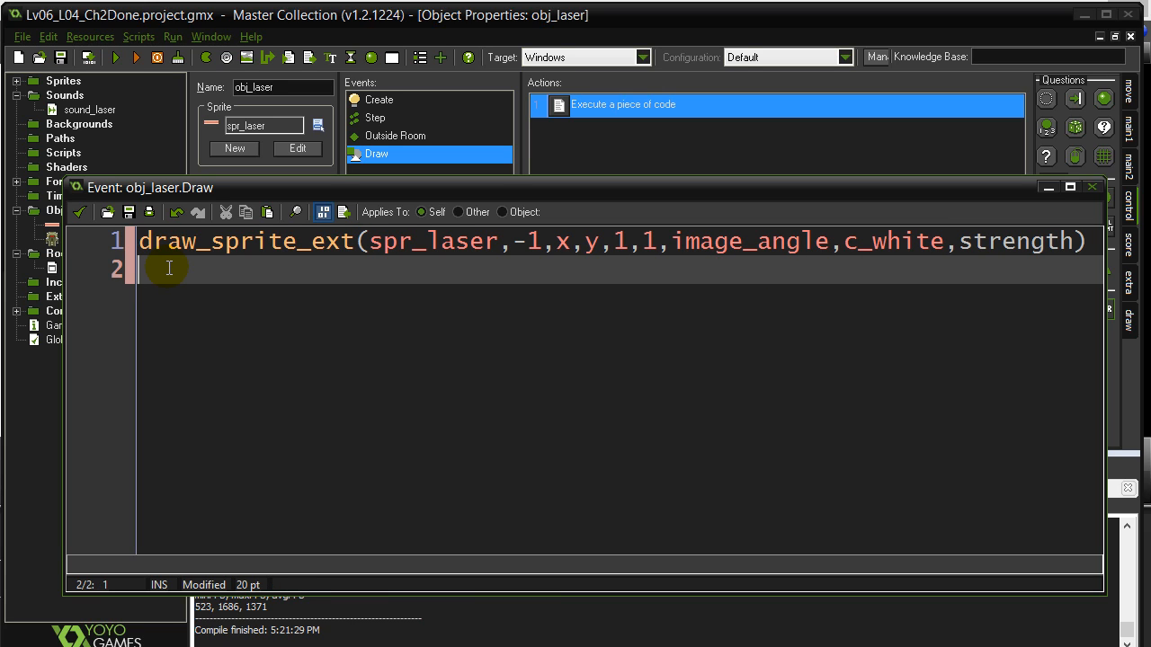